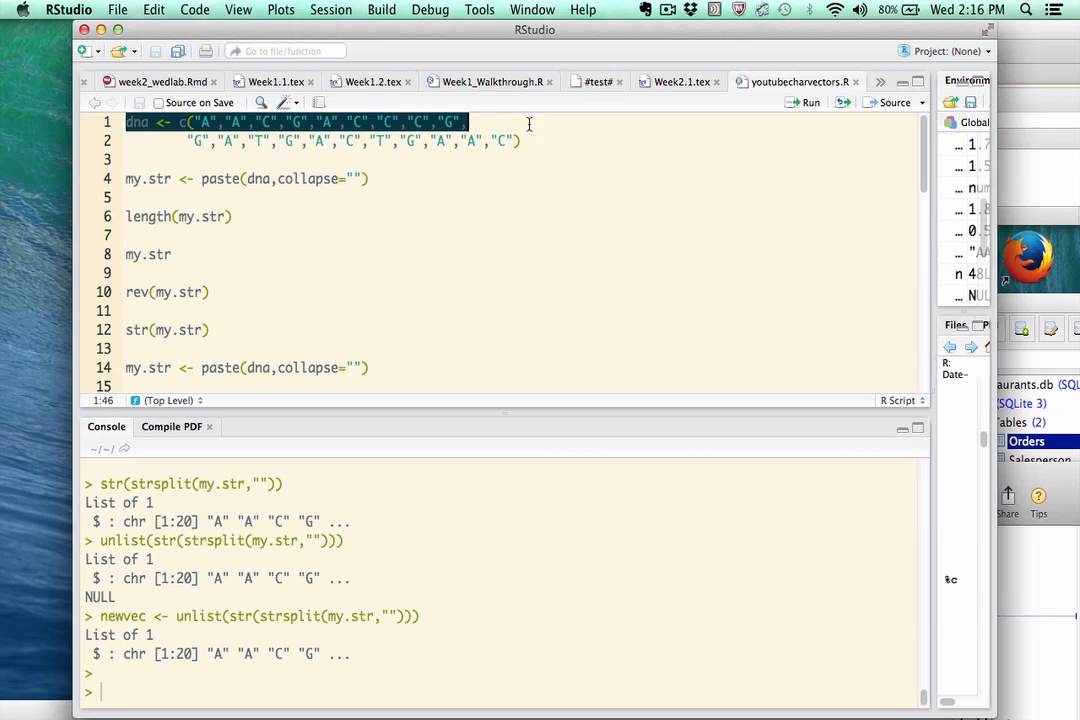
Run the script's dna vector definition and check it with str(dna), showing chr [1:20]
{"action": "left_click_drag", "start_coordinate": [185, 121], "coordinate": [520, 141]}
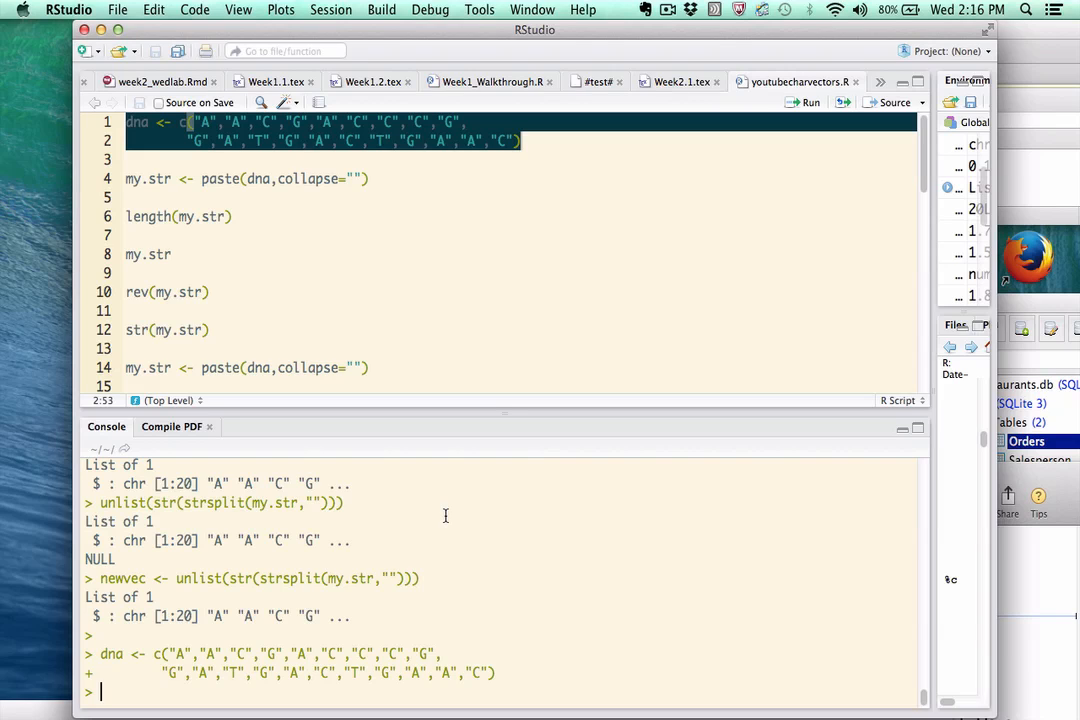
{"action": "type", "text": "str(dna)"}
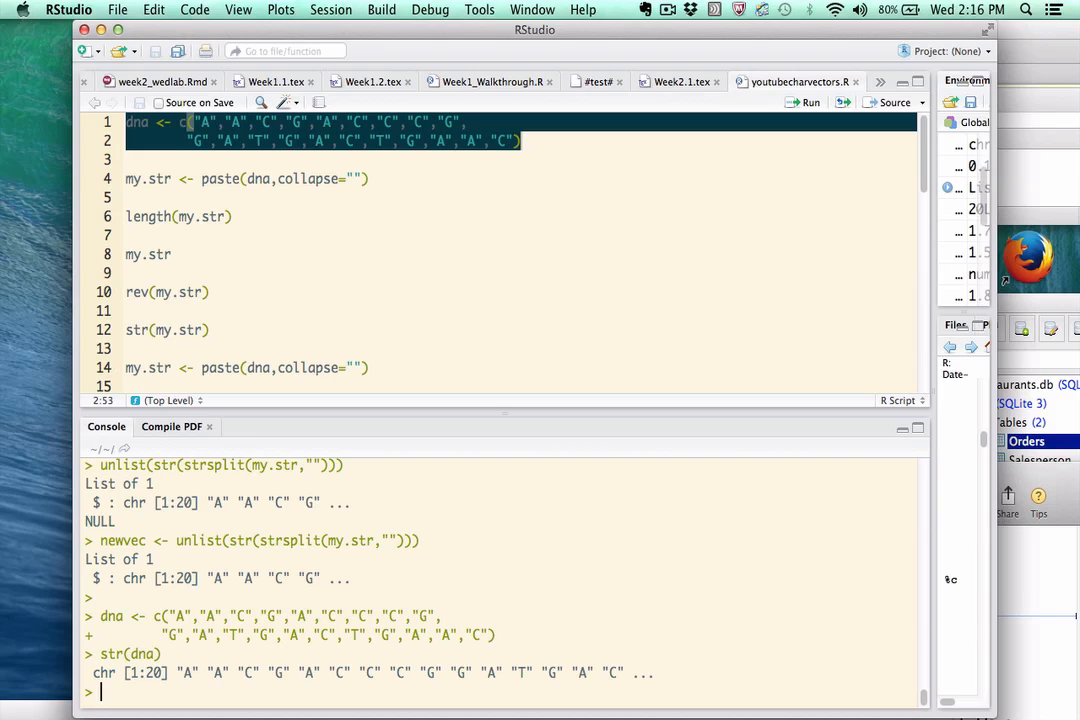
Run length(dna), rev(dna) and sort(dna) in the console
{"action": "type", "text": "length(dna"}
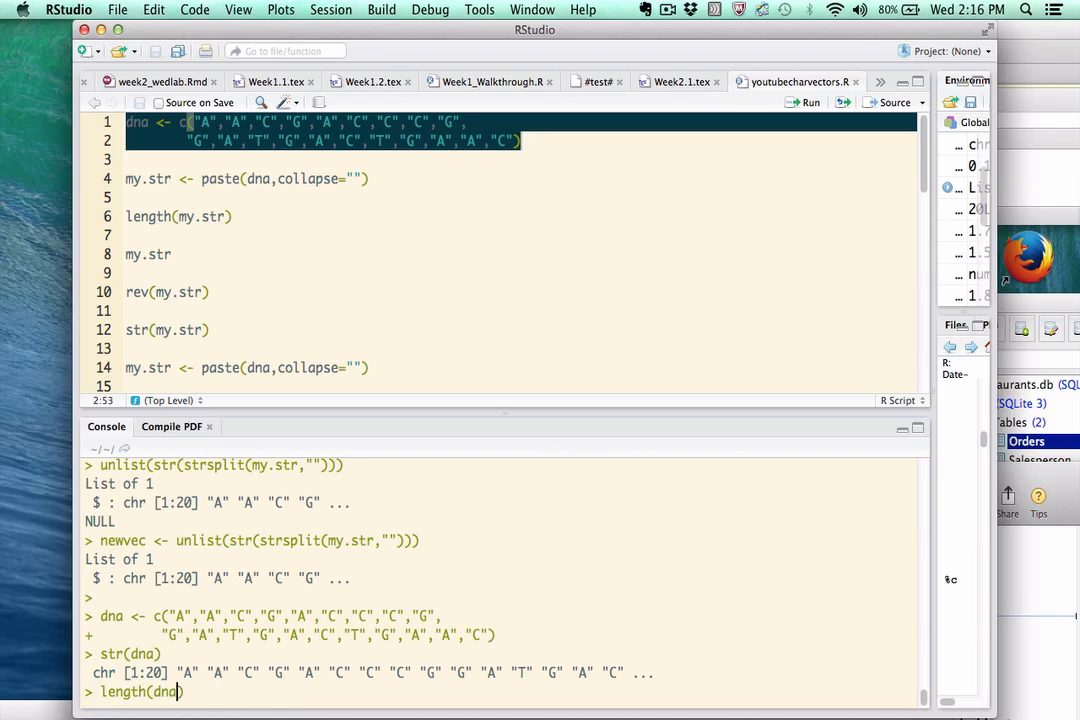
{"action": "key", "text": "Return"}
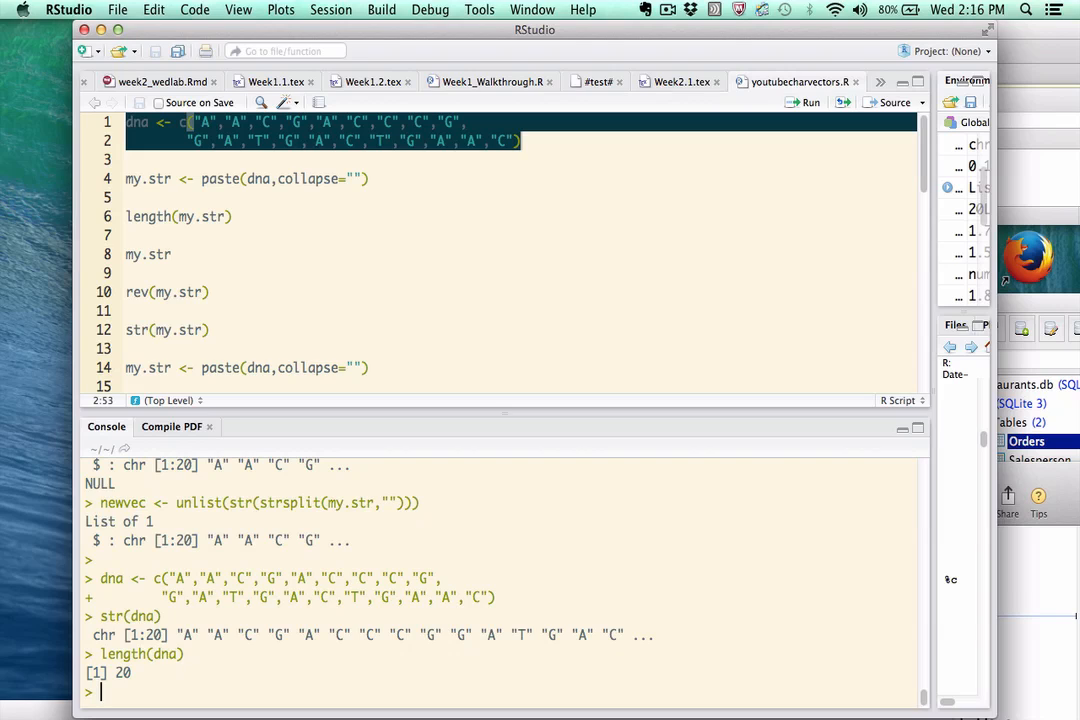
{"action": "type", "text": "rev"}
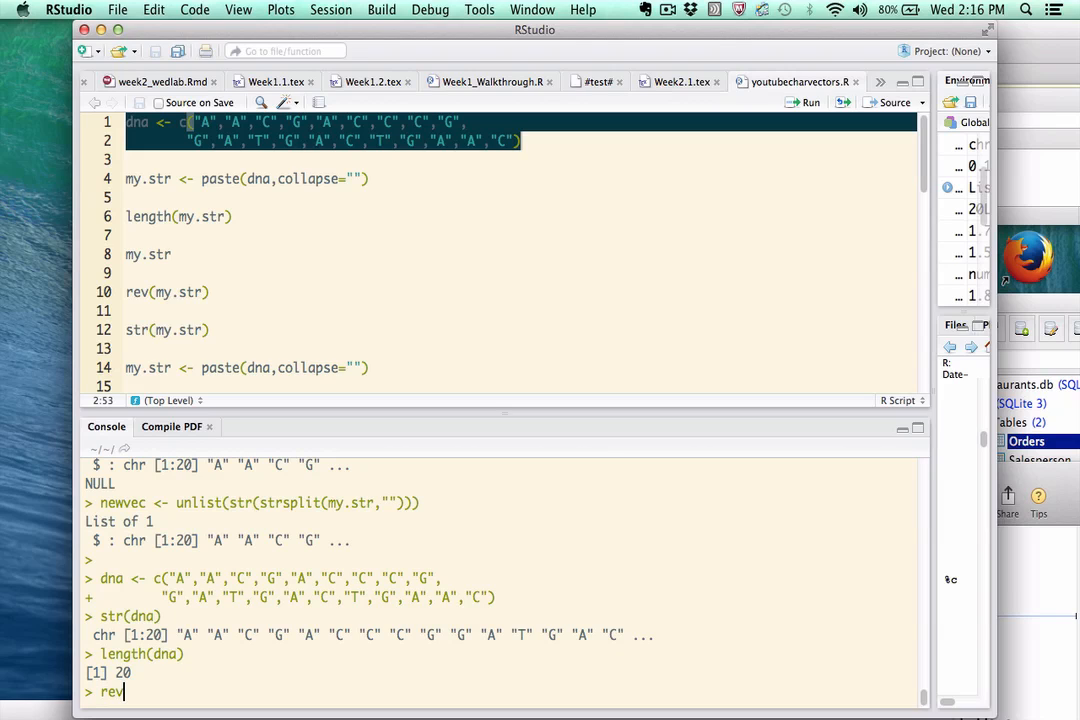
{"action": "type", "text": "("}
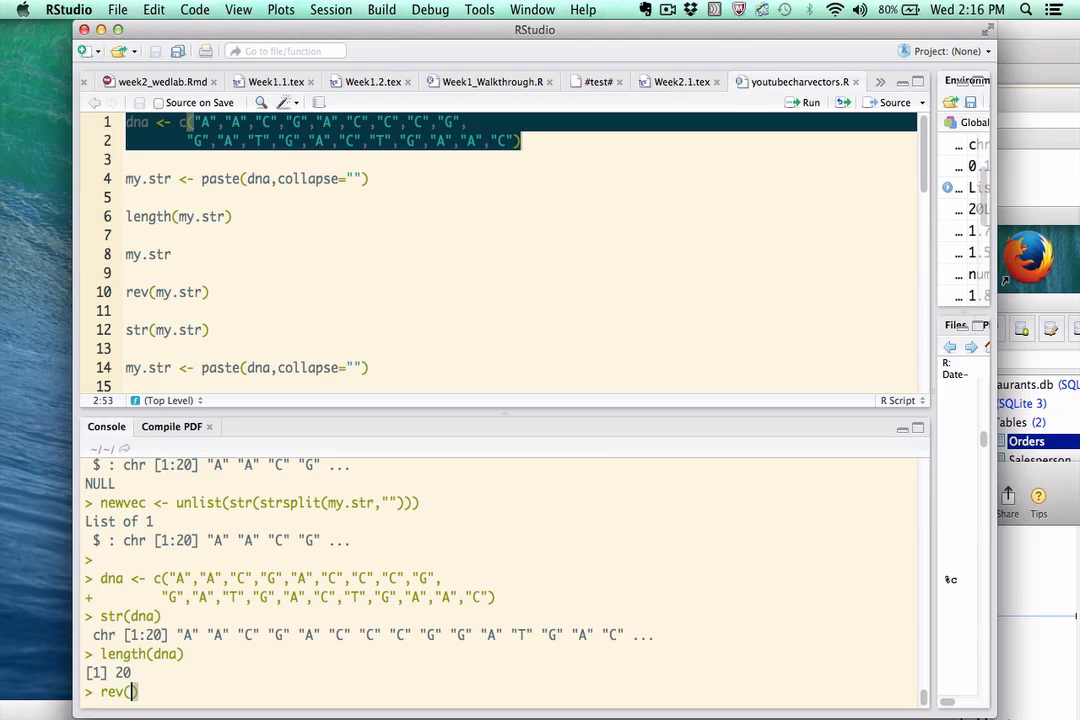
{"action": "type", "text": "dna"}
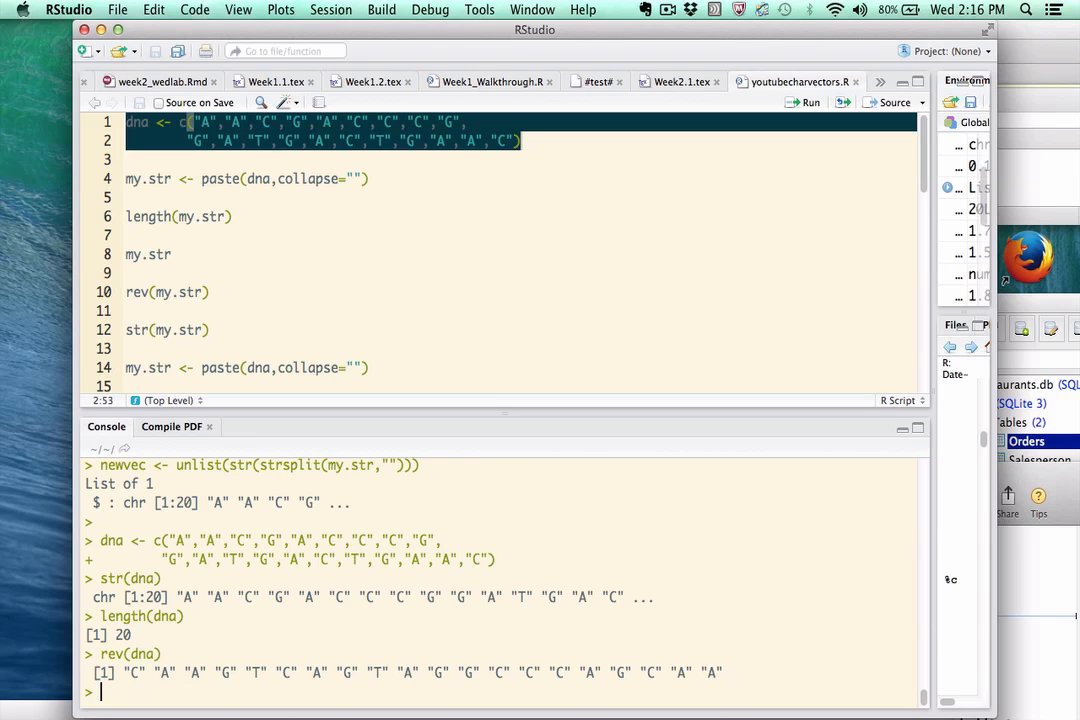
{"action": "type", "text": "sort(dna"}
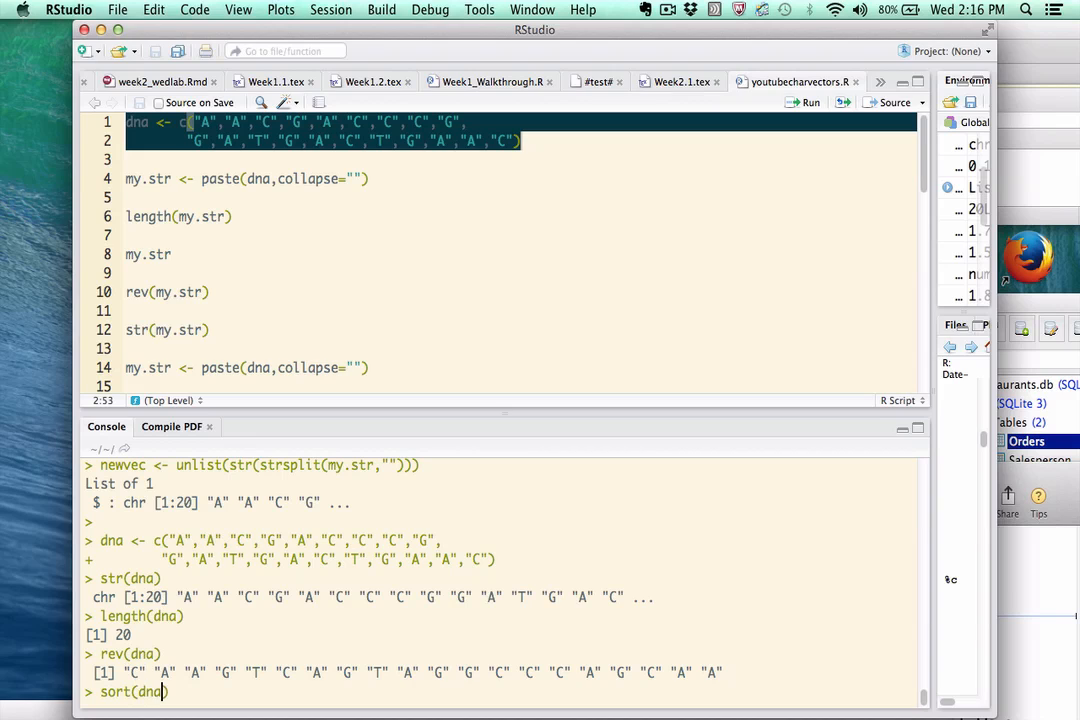
{"action": "key", "text": "Return"}
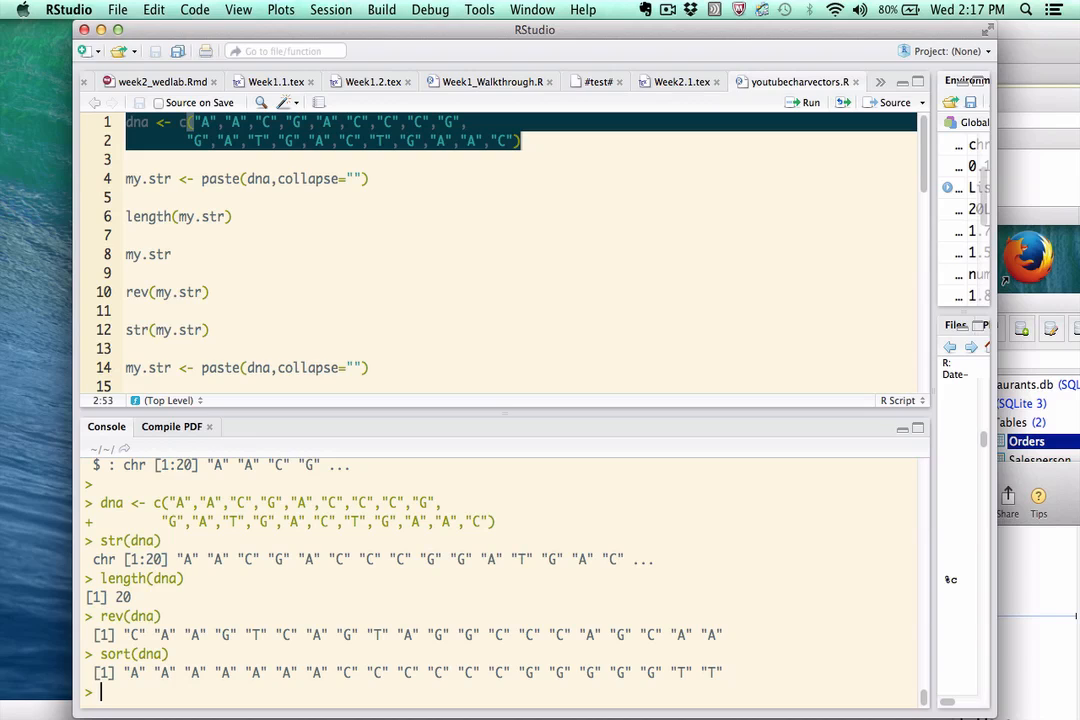
Extract dna[3:5], returning "C" "G" "A", then create my.str by pasting dna together
{"action": "type", "text": "dna["}
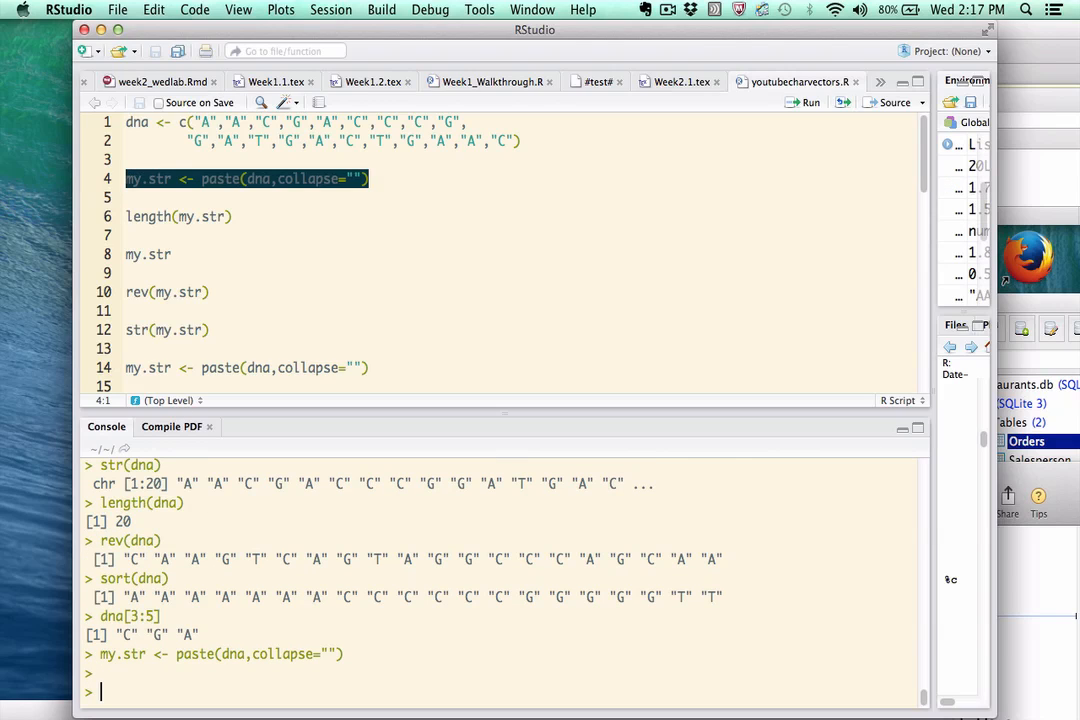
Print my.str to show the single string "AACGACCCGGATGACTGAAC"
{"action": "type", "text": "my"}
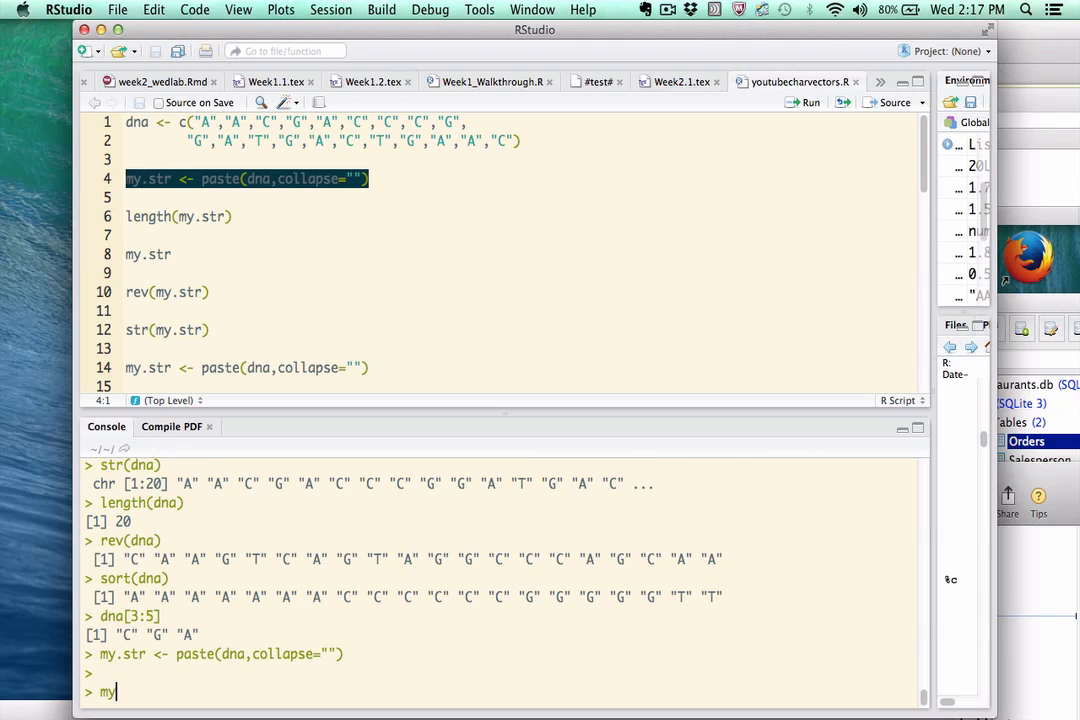
{"action": "type", "text": ".str"}
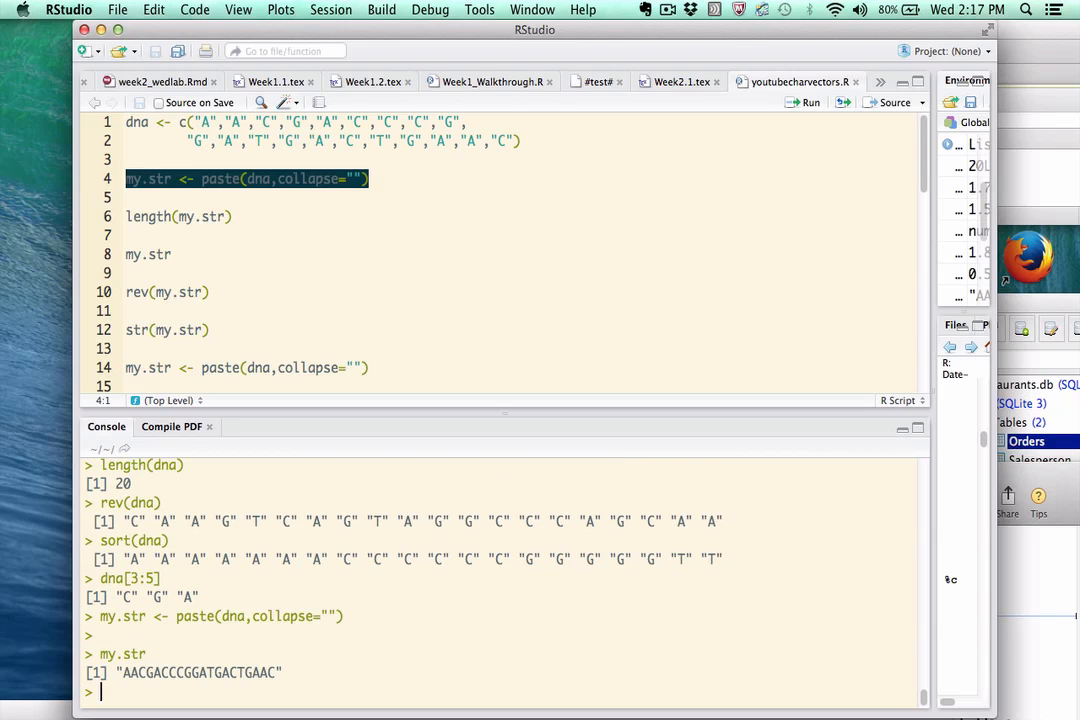
{"action": "mouse_move", "coordinate": [214, 587]}
{"action": "type", "text": "dna"}
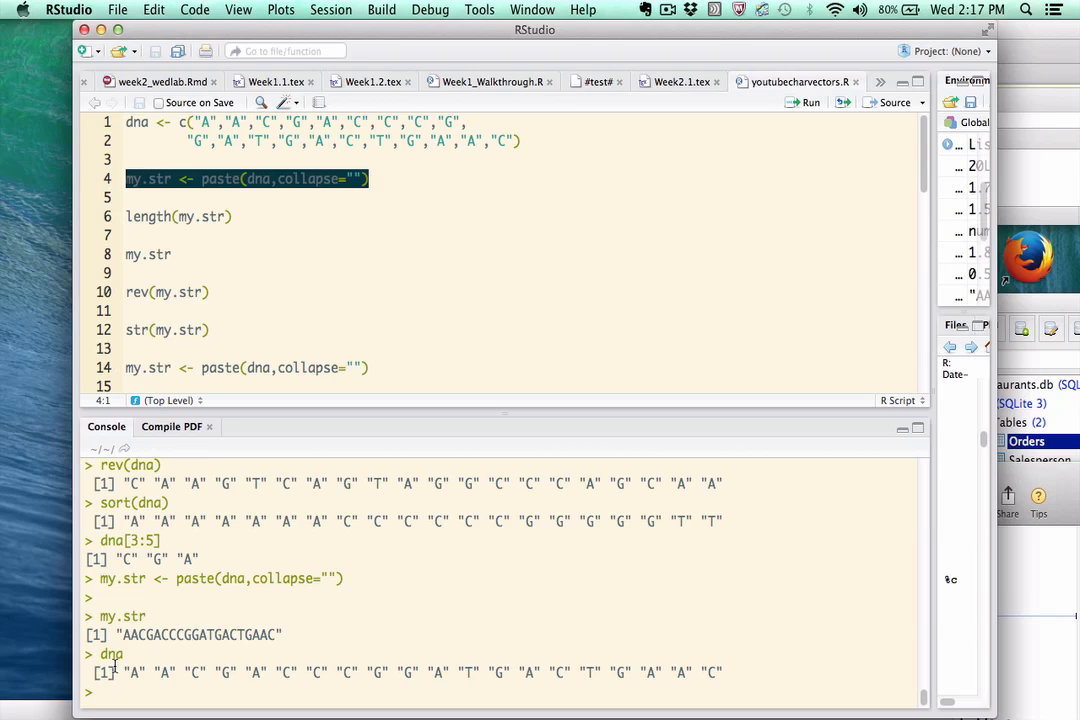
{"action": "mouse_move", "coordinate": [142, 674]}
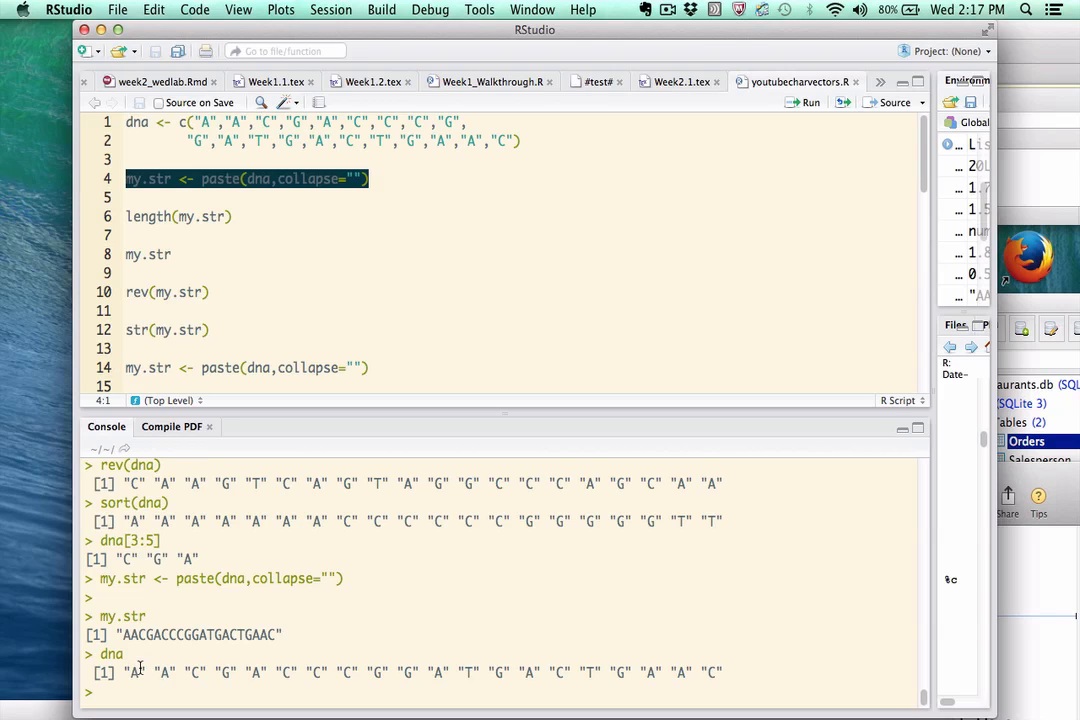
{"action": "mouse_move", "coordinate": [135, 635]}
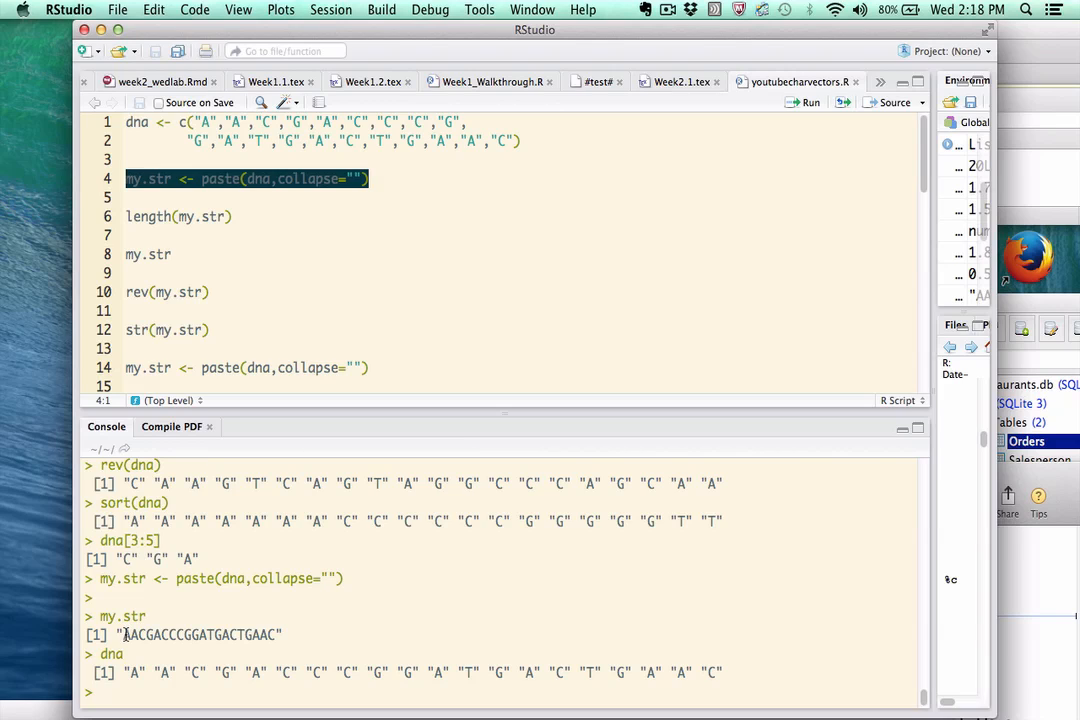
Run length(my.str), returning 1, and nchar(my.str), returning 20
{"action": "type", "text": "le"}
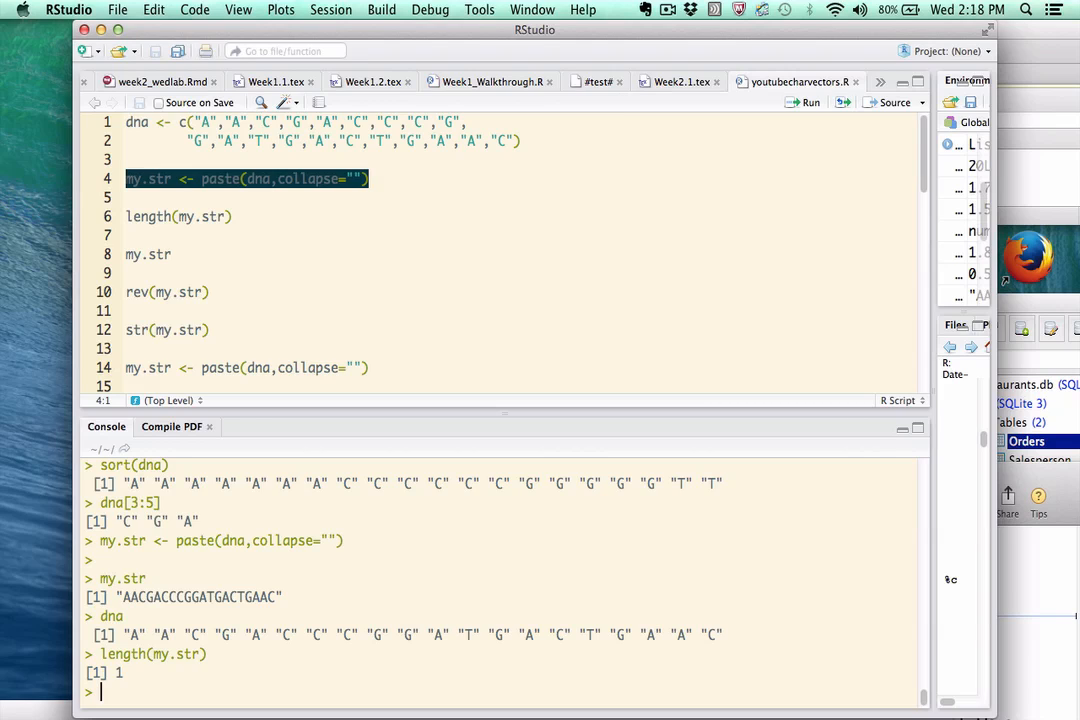
{"action": "type", "text": "nchar"}
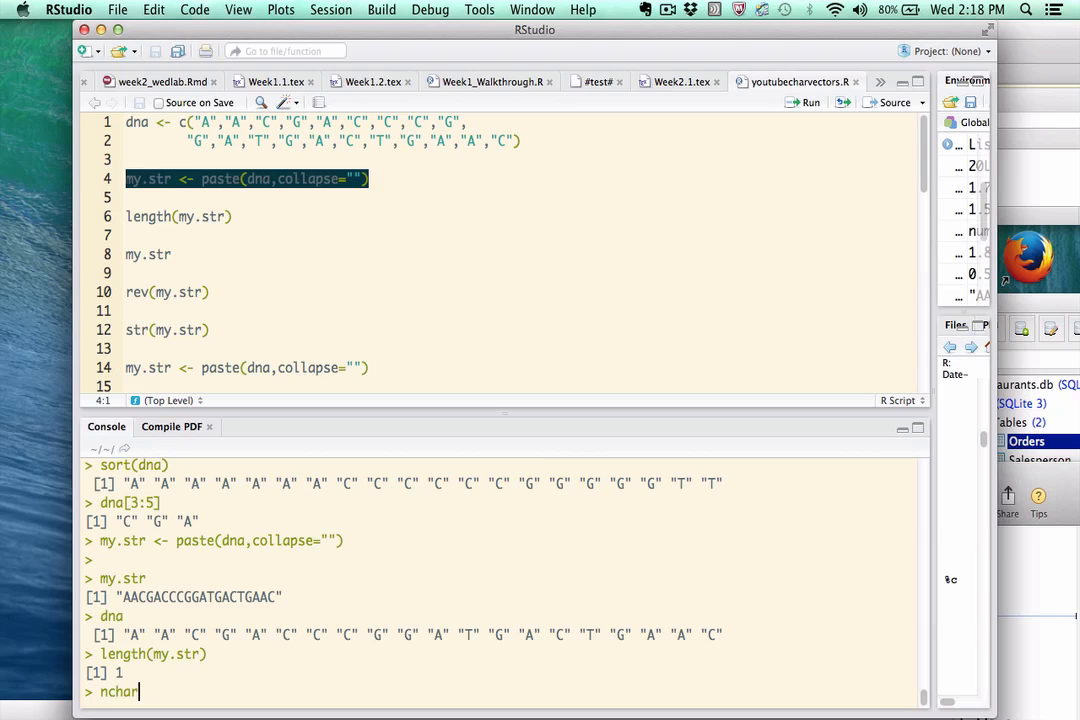
{"action": "type", "text": "(dna)"}
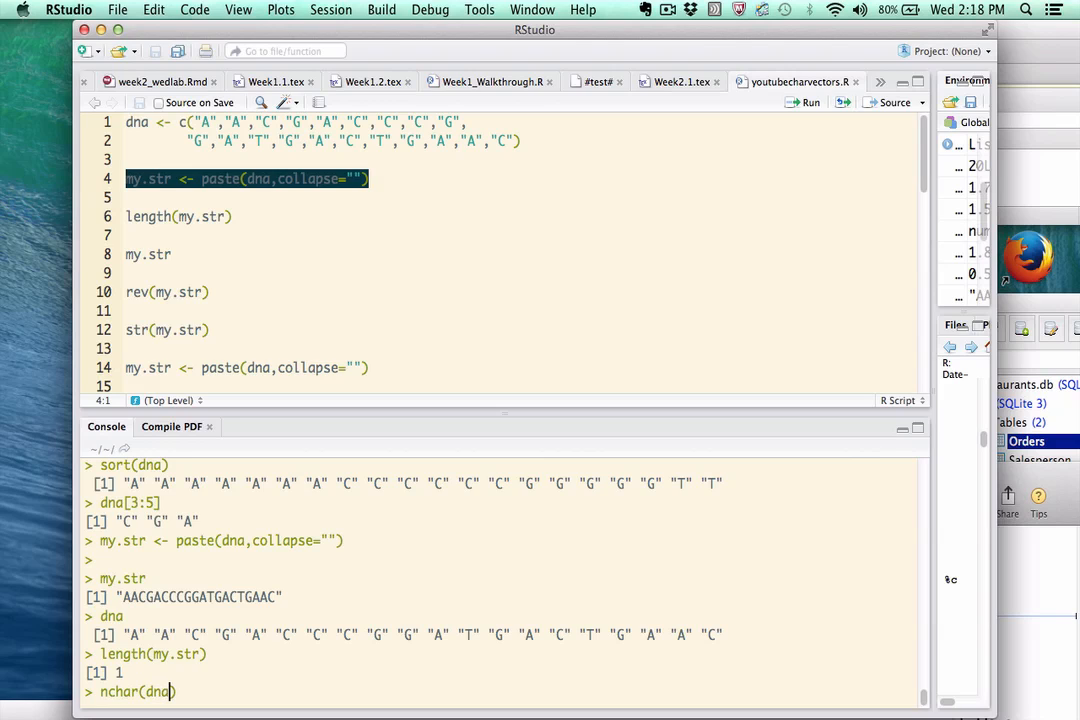
{"action": "type", "text": "my.str"}
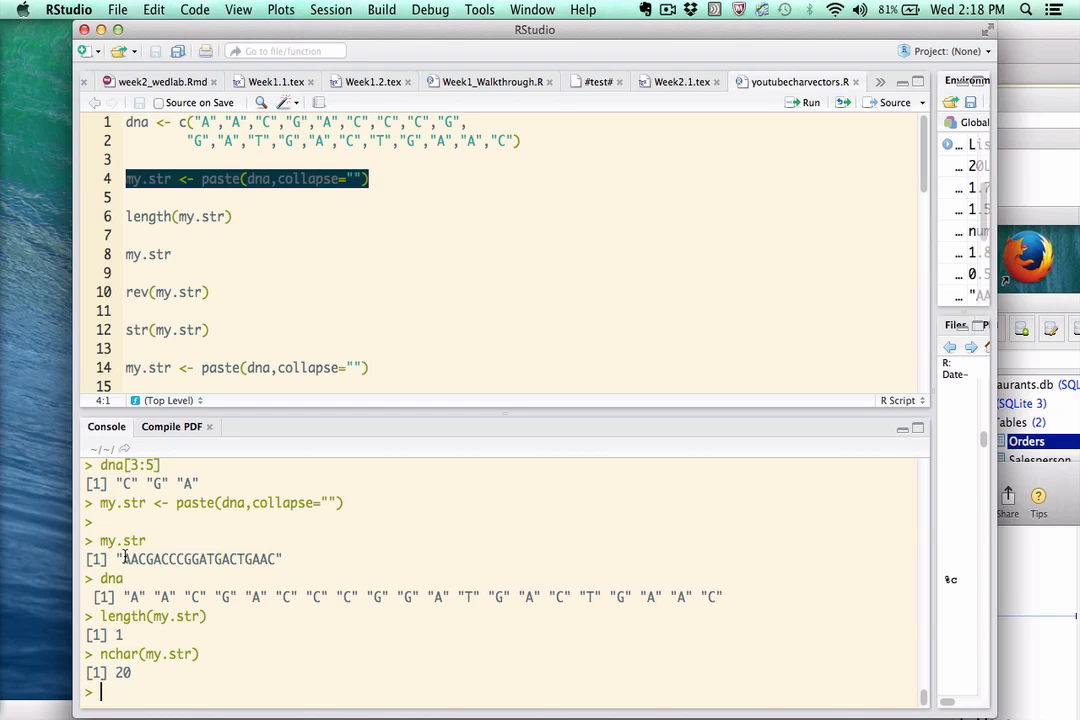
Highlight the joined string output, then run paste(dna, collapse="") directly
{"action": "left_click_drag", "start_coordinate": [123, 559], "coordinate": [278, 559]}
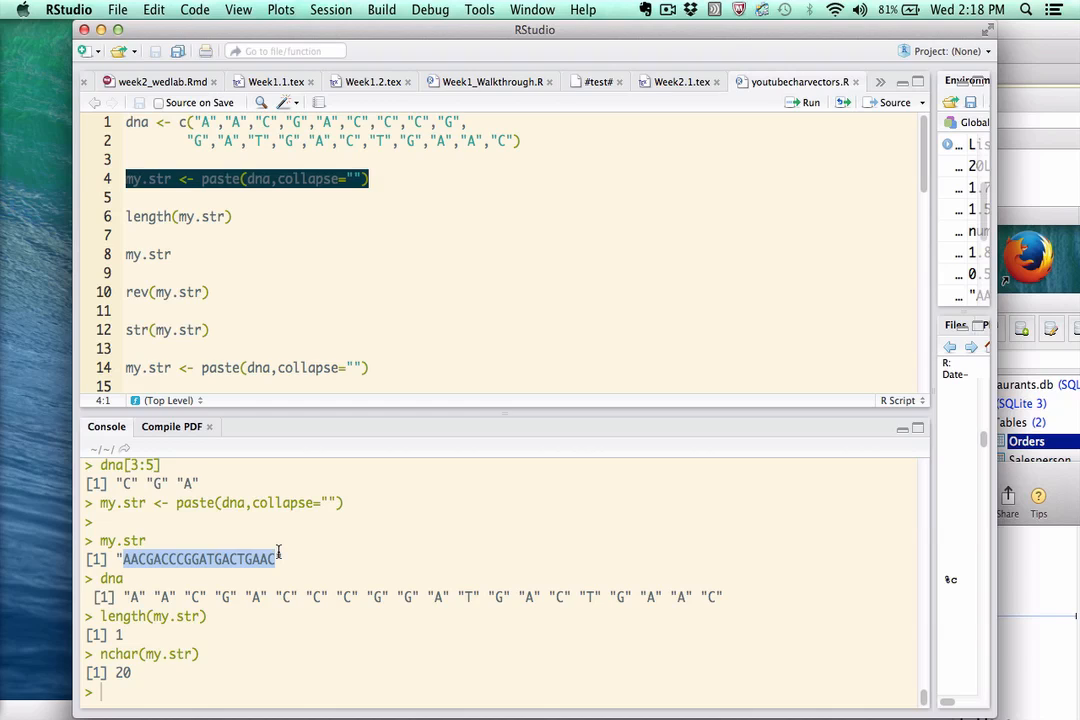
{"action": "mouse_move", "coordinate": [267, 590]}
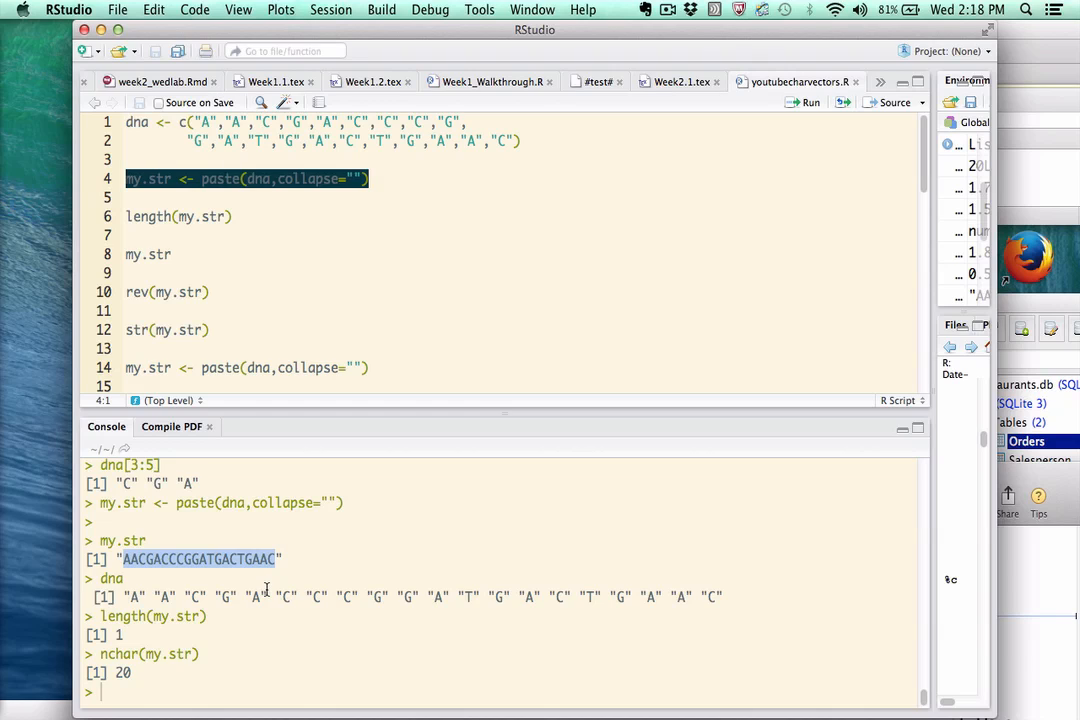
{"action": "mouse_move", "coordinate": [253, 559]}
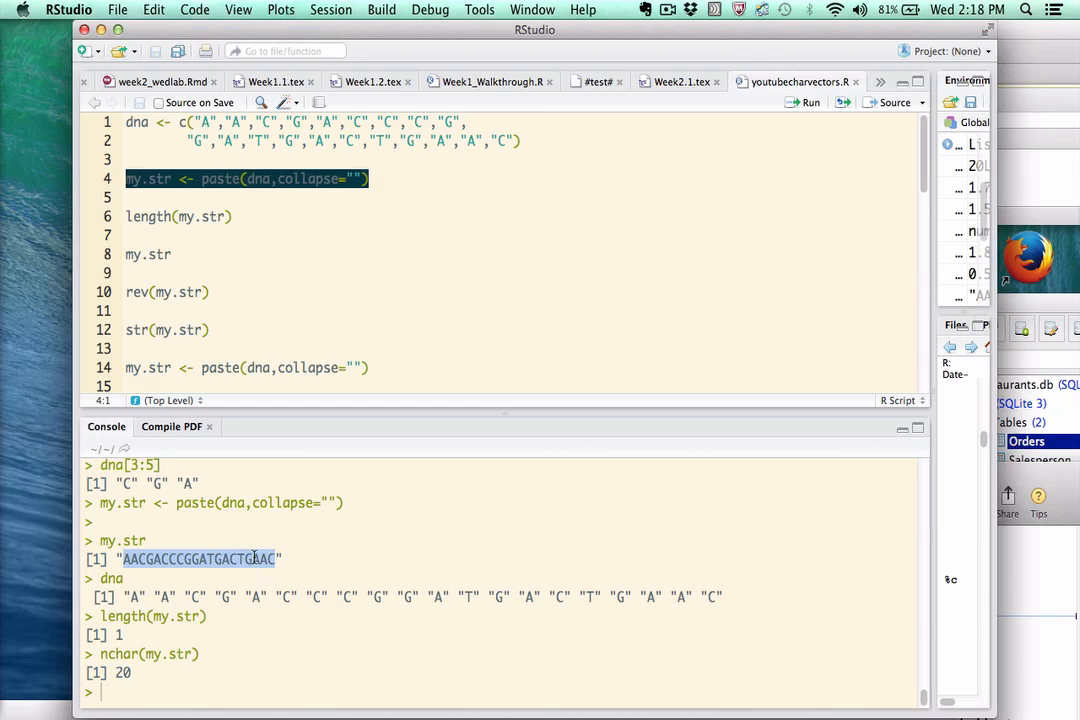
{"action": "left_click", "coordinate": [303, 141]}
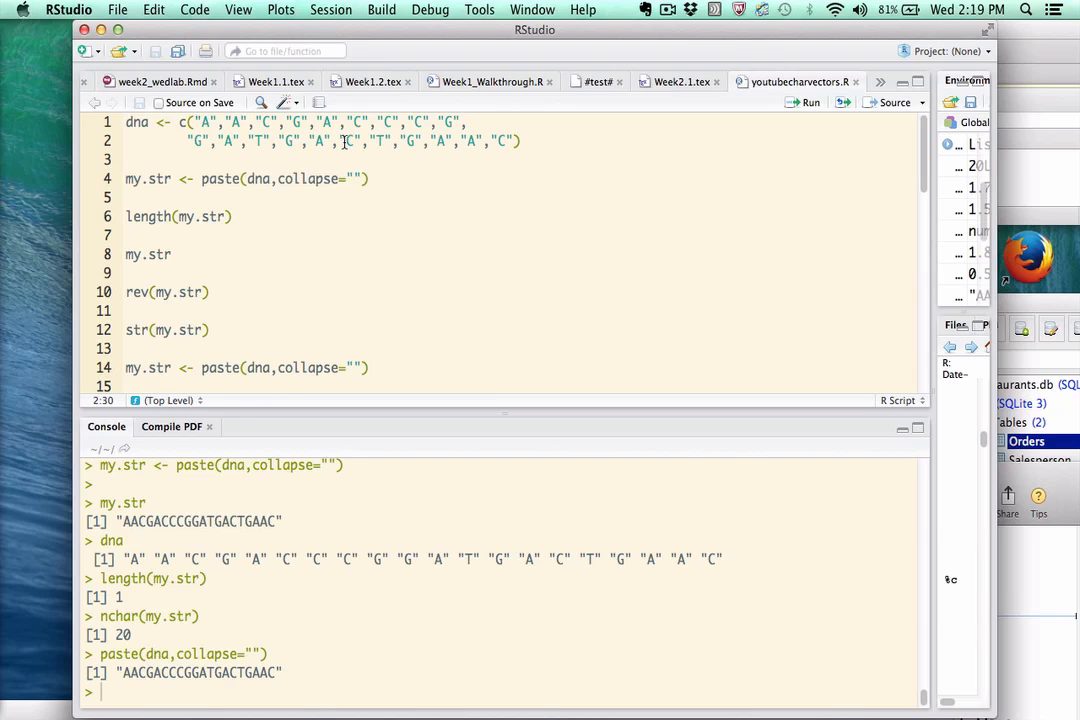
{"action": "mouse_move", "coordinate": [320, 179]}
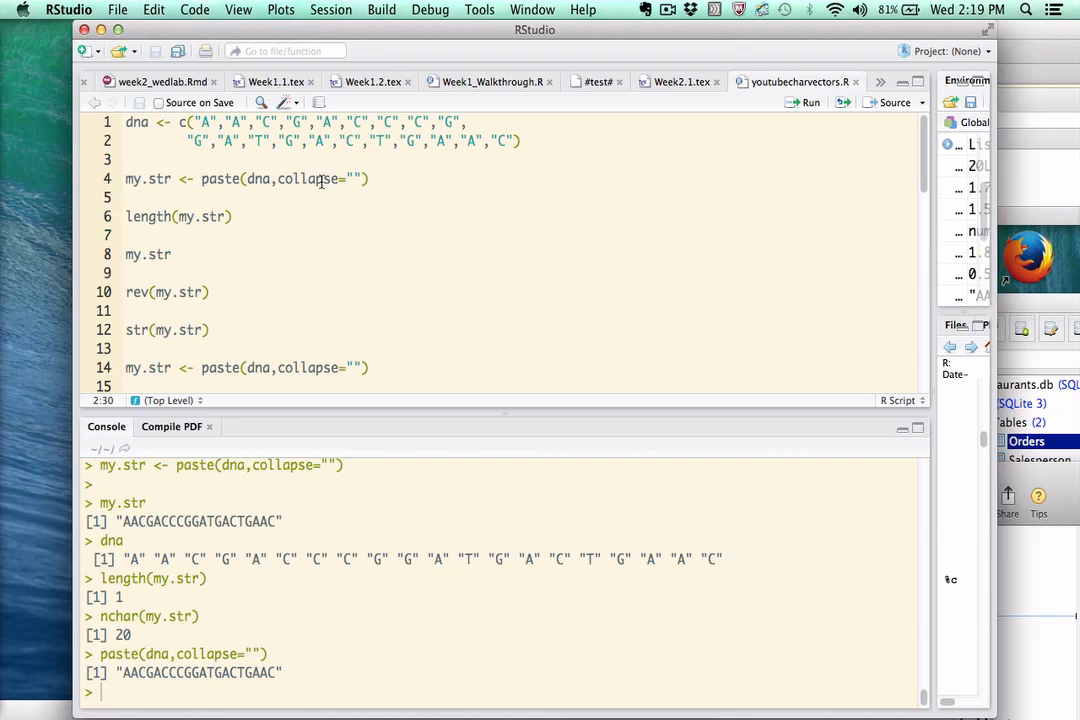
{"action": "mouse_move", "coordinate": [190, 564]}
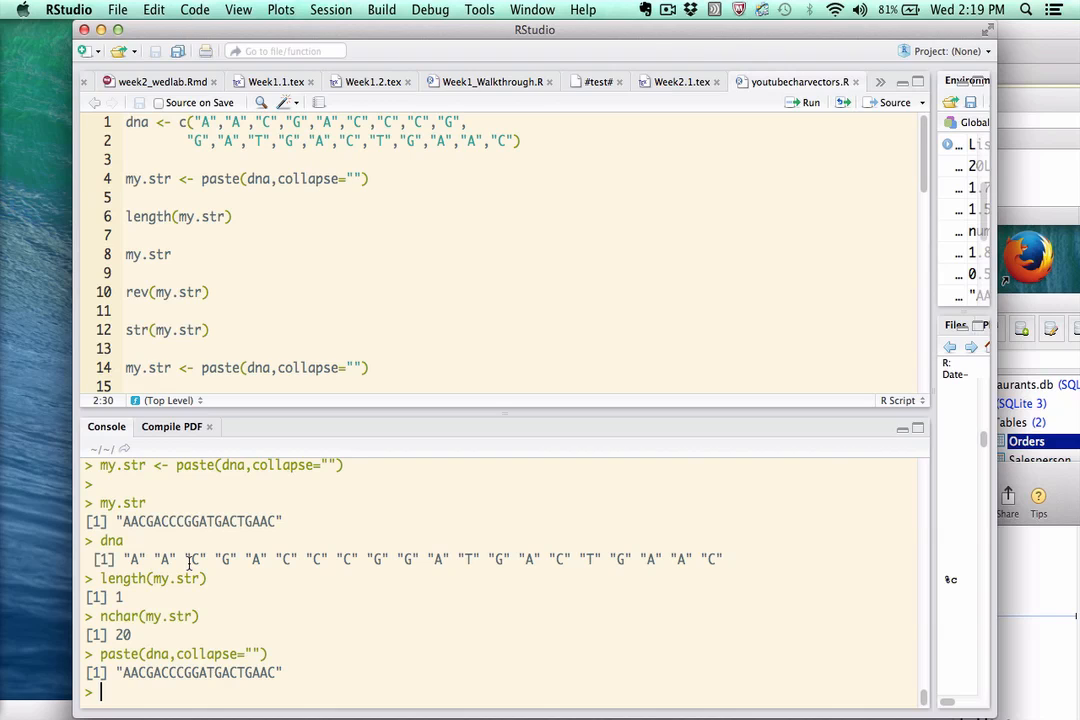
Print my.str again and rerun nchar(my.str), returning 20
{"action": "type", "text": "my.str"}
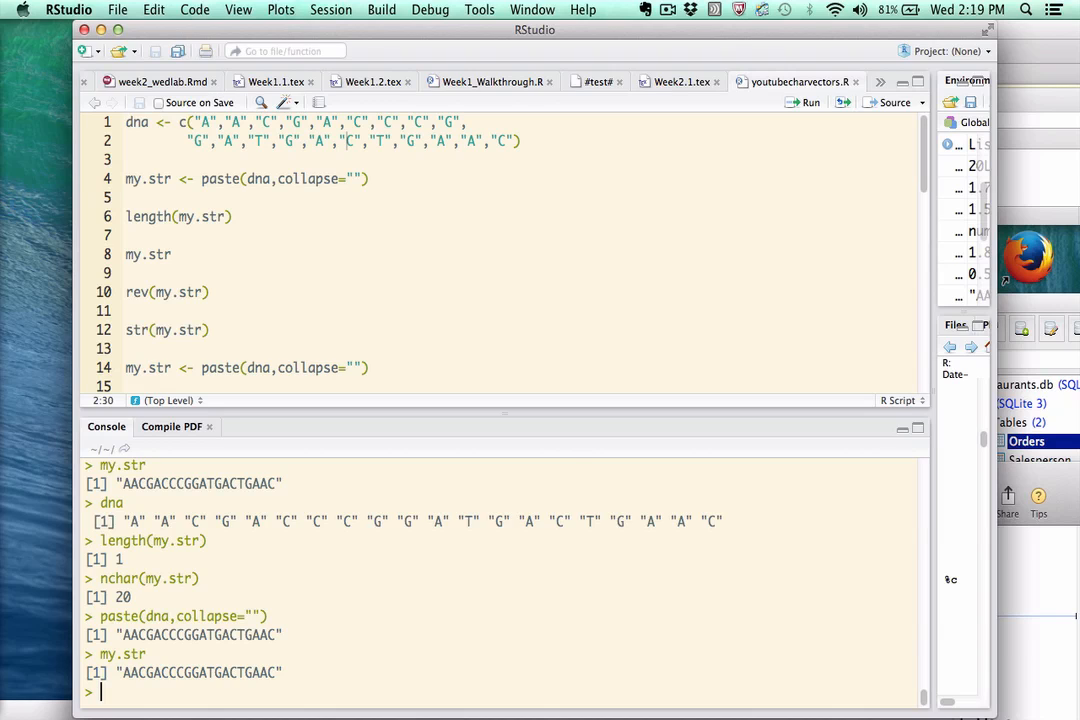
{"action": "type", "text": "nchar"}
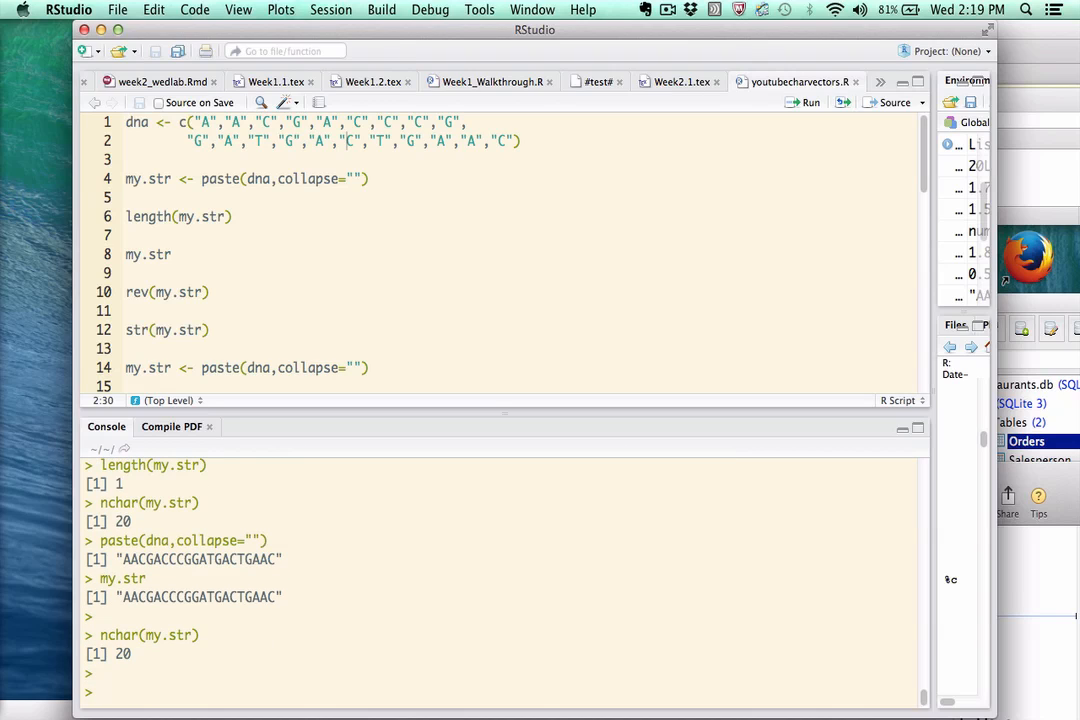
{"action": "type", "text": "substr("}
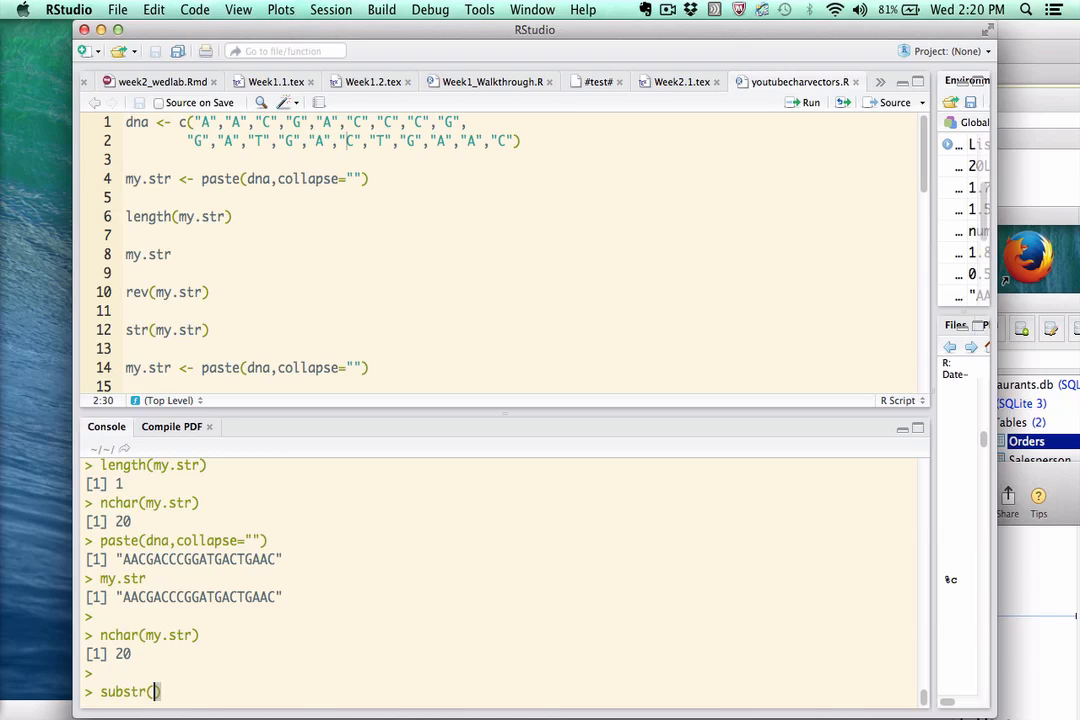
Compare substr(my.str,1,5) returning "AACGA" with dna[1:5]
{"action": "type", "text": "my.str,"}
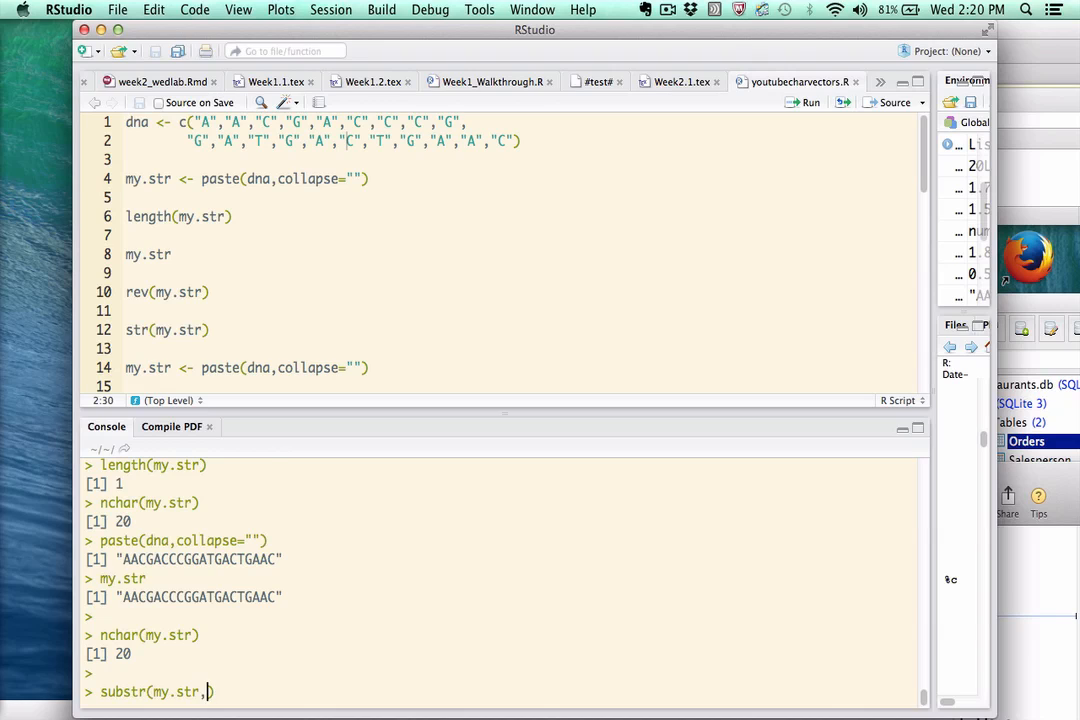
{"action": "type", "text": "1,5"}
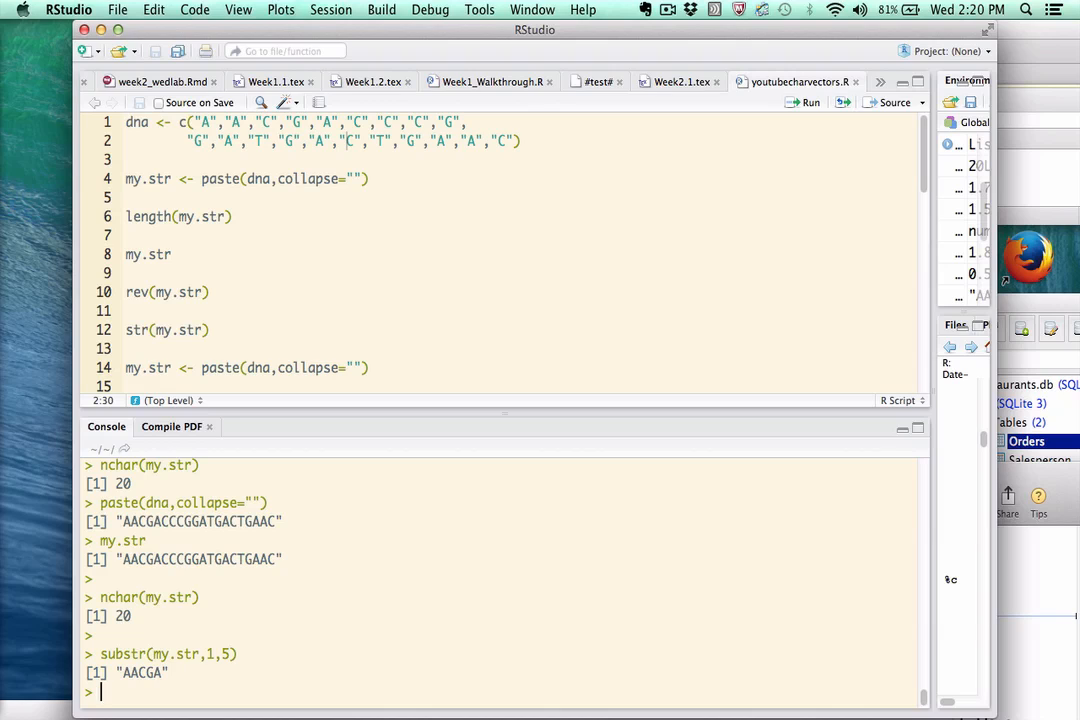
{"action": "type", "text": "dna[1]"}
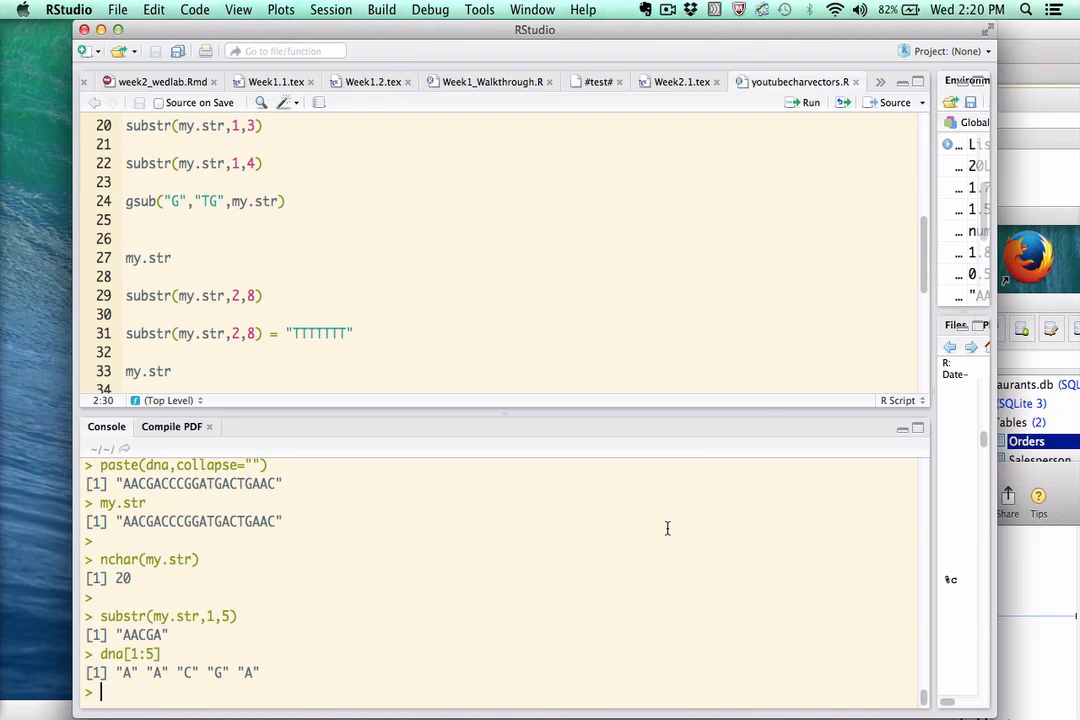
{"action": "type", "text": "dna[1:5]"}
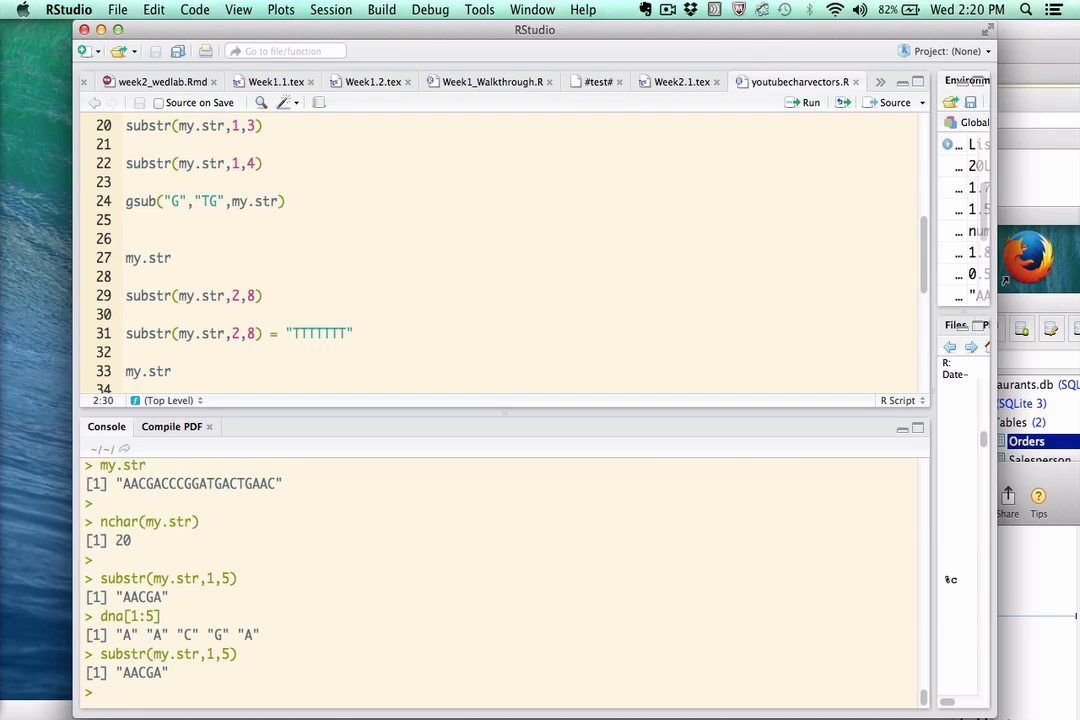
Assign substr(my.str,1,5) <- "TTTTT" and print my.str as "TTTTTCCCGGATGACTGAAC"
{"action": "type", "text": "substr(my.str,1,5) <"}
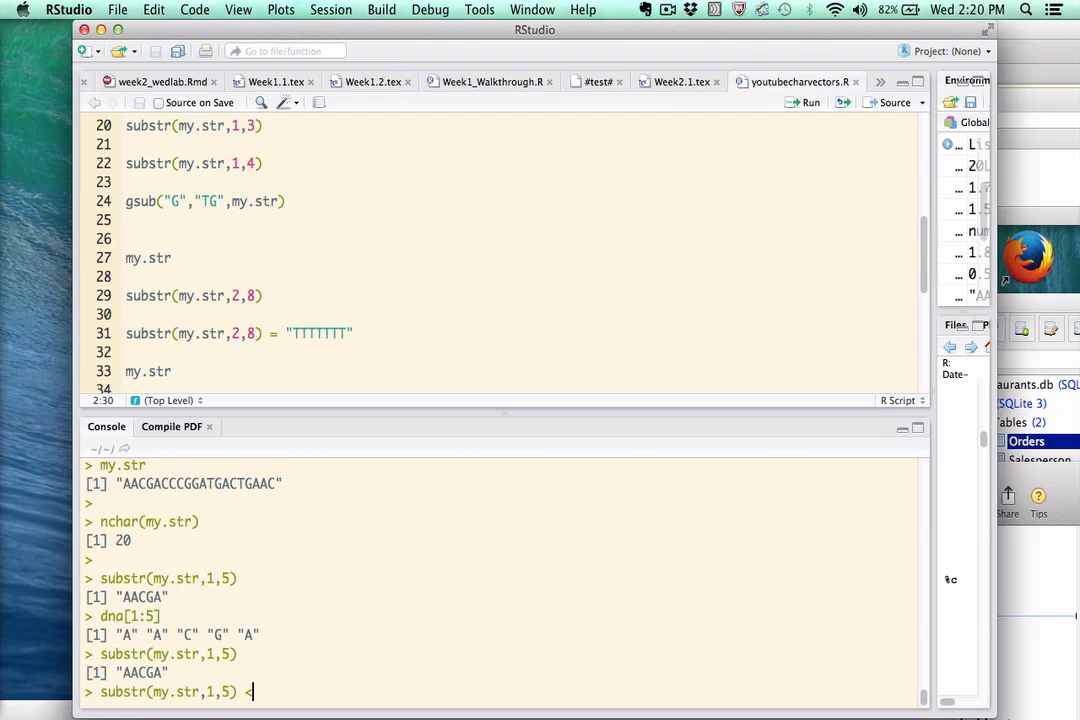
{"action": "type", "text": "- \"\""}
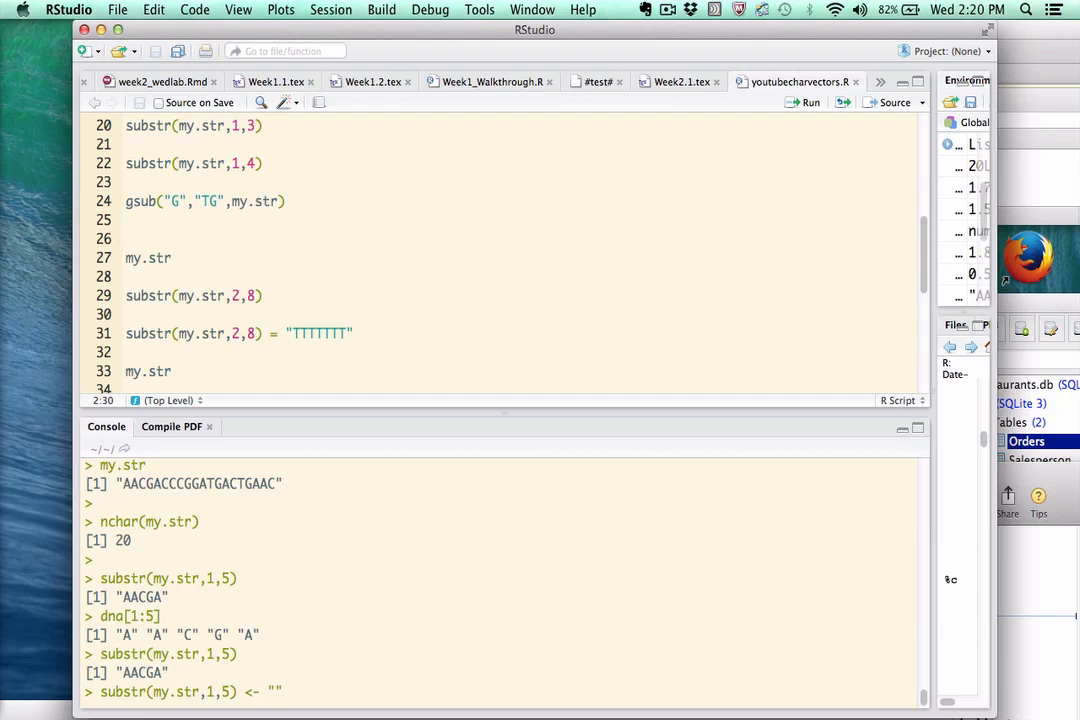
{"action": "type", "text": "TTTTT"}
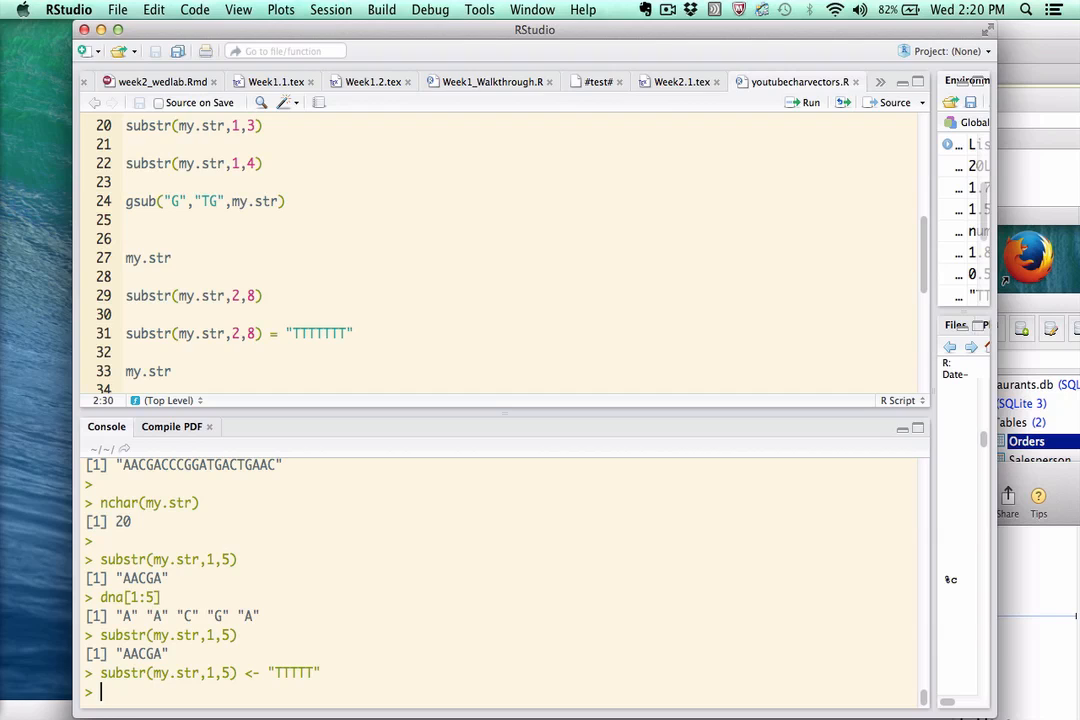
{"action": "type", "text": "mys."}
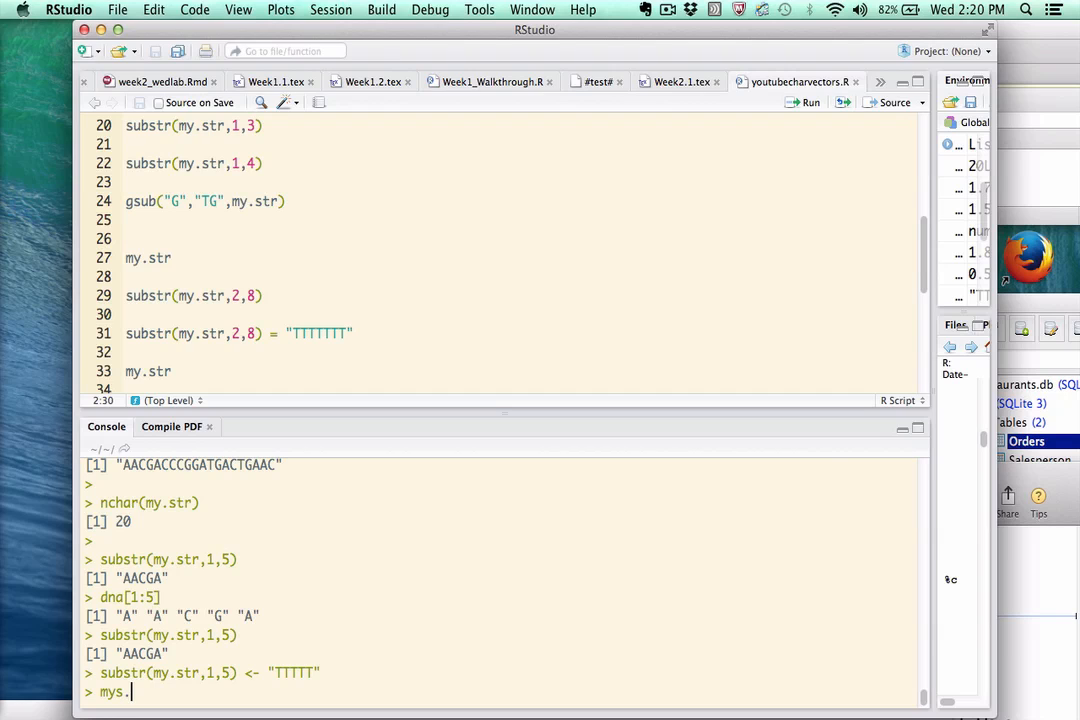
{"action": "type", "text": ".str"}
{"action": "key", "text": "Return"}
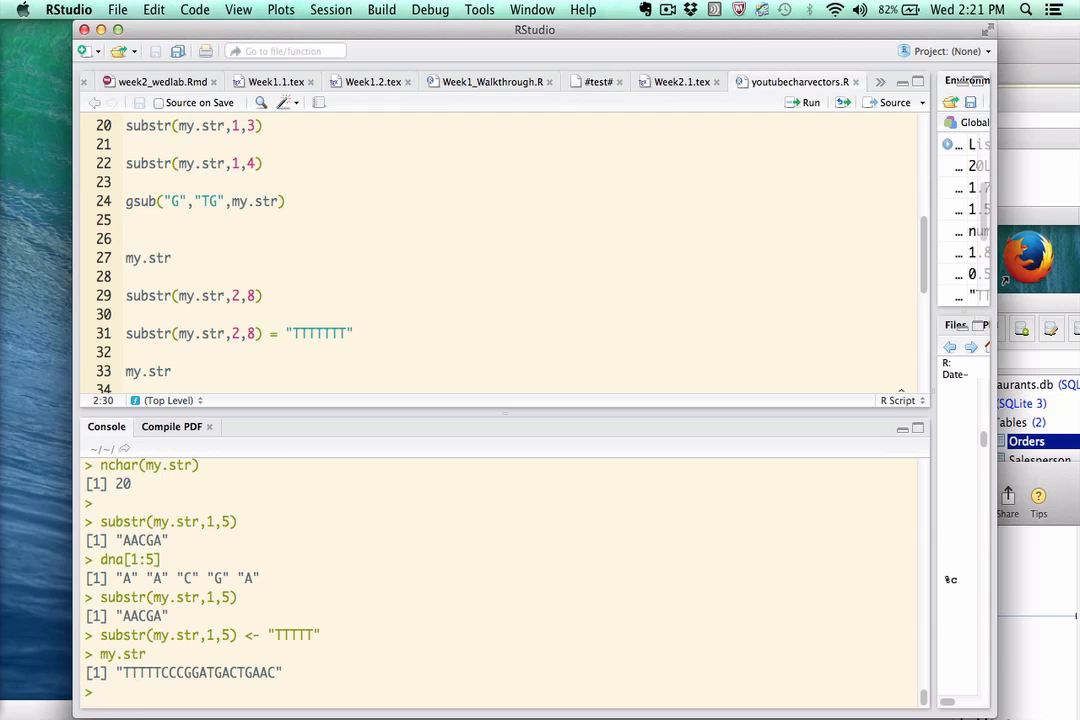
Run the script's for loop printing my.str letter by letter, then print dna
{"action": "scroll", "scroll_direction": "down", "scroll_amount": 3}
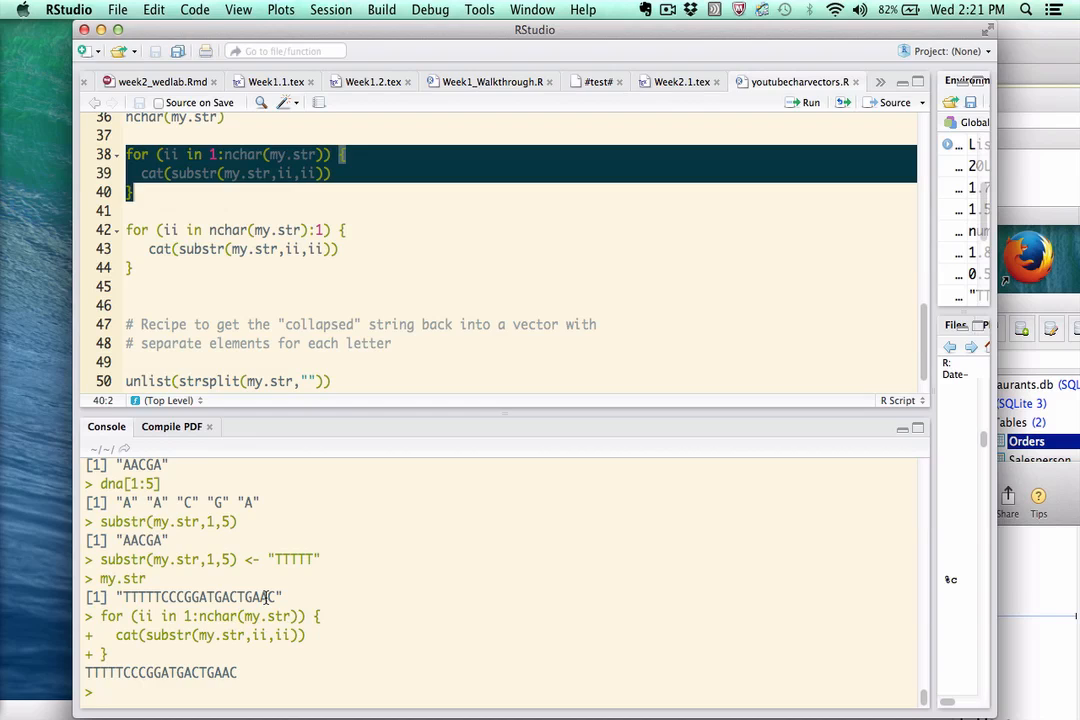
{"action": "mouse_move", "coordinate": [218, 628]}
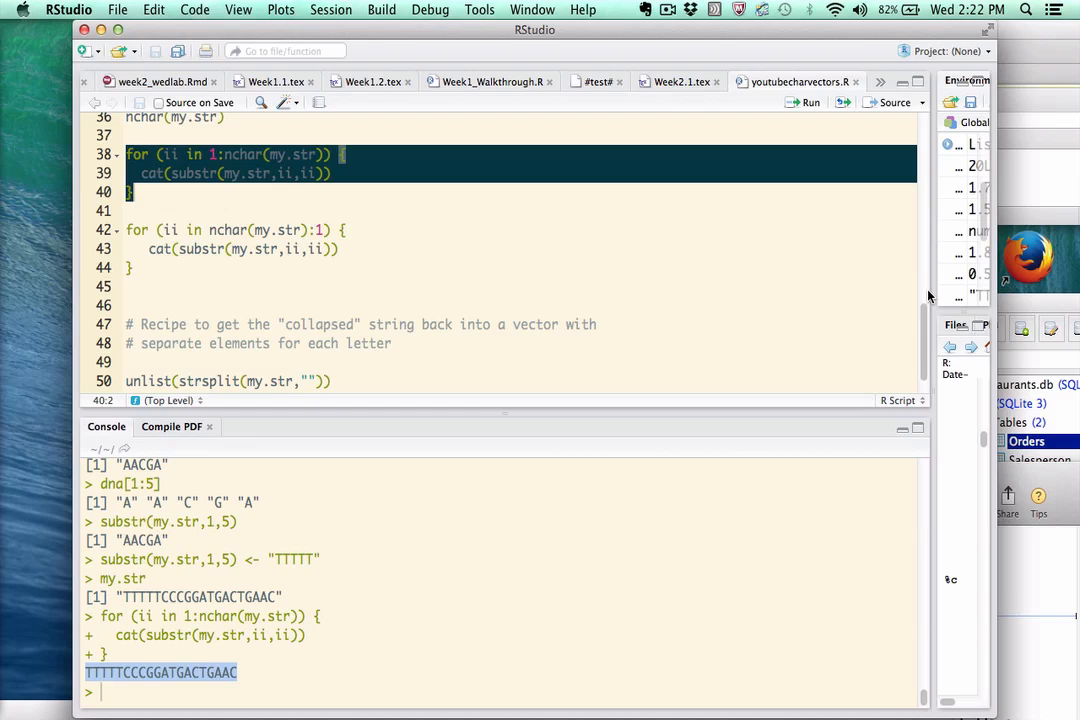
{"action": "type", "text": "dna"}
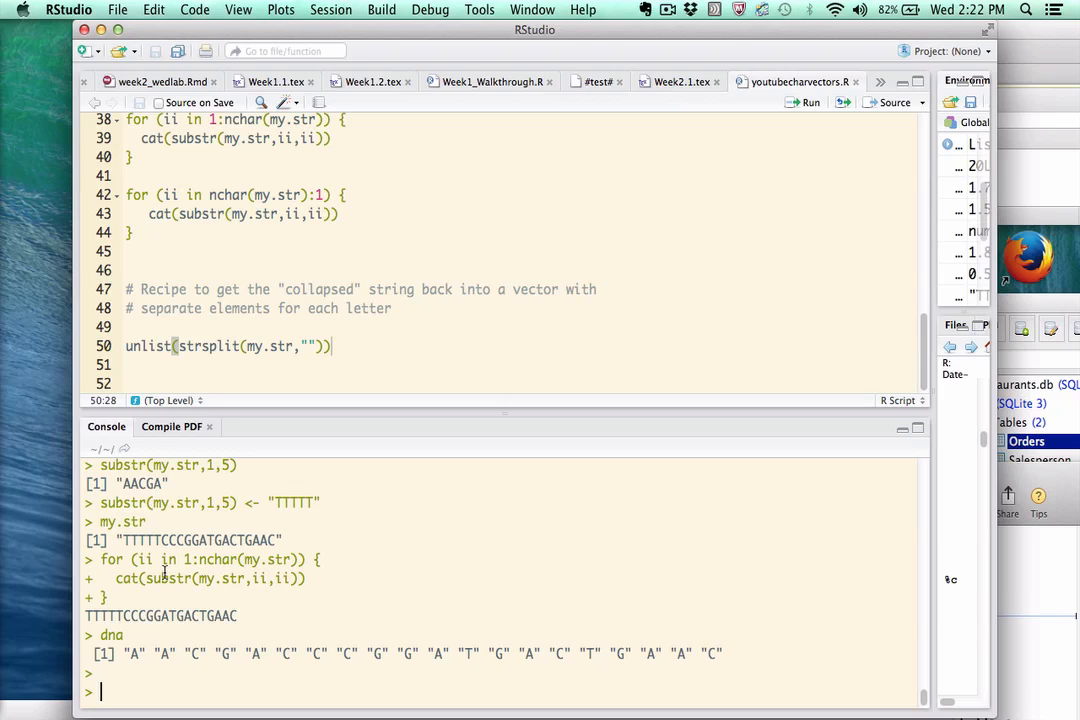
Split my.str into a list of single letters with strsplit(my.str, "") beside dna
{"action": "type", "text": "strsplit("}
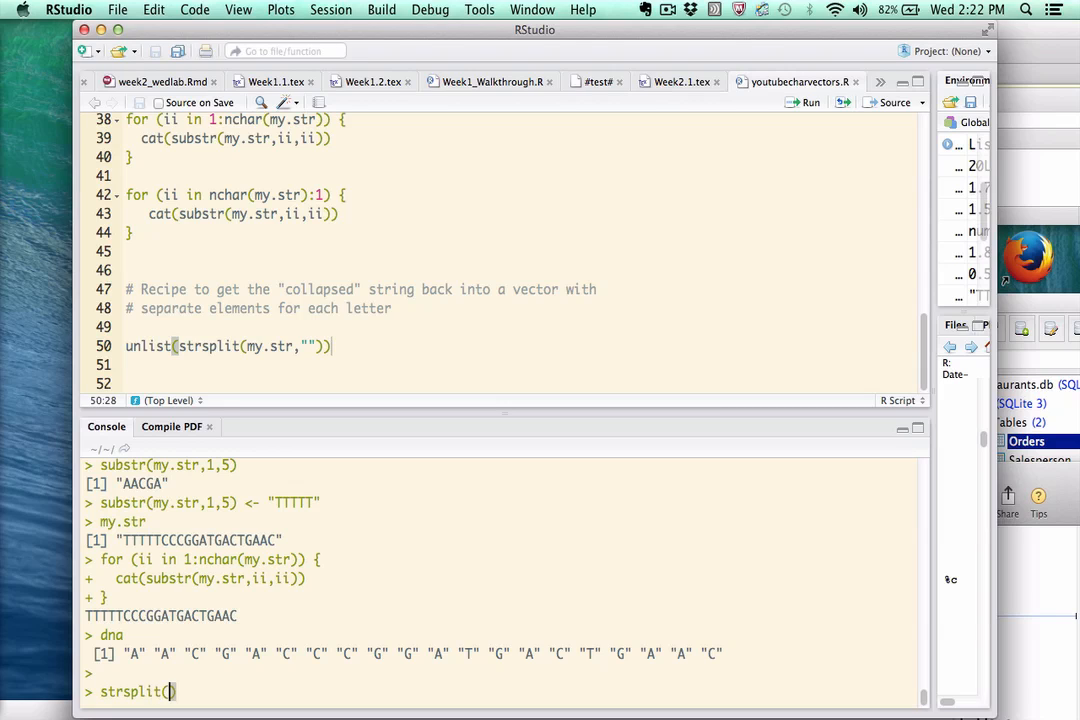
{"action": "type", "text": "my.str,"}
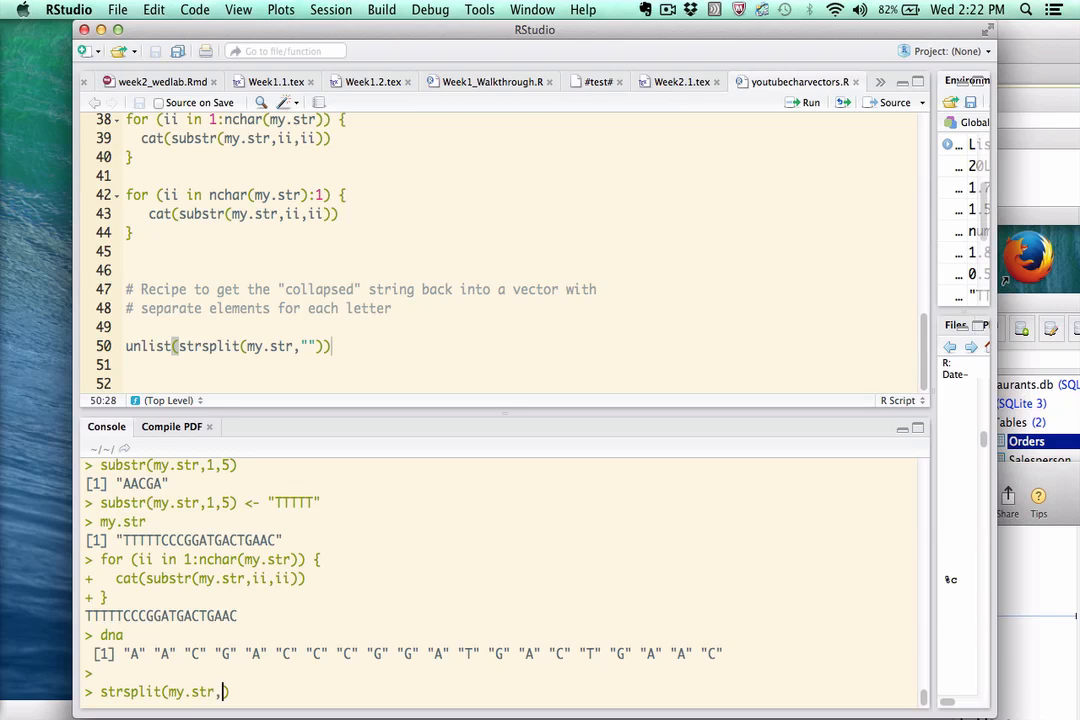
{"action": "type", "text": "\"\""}
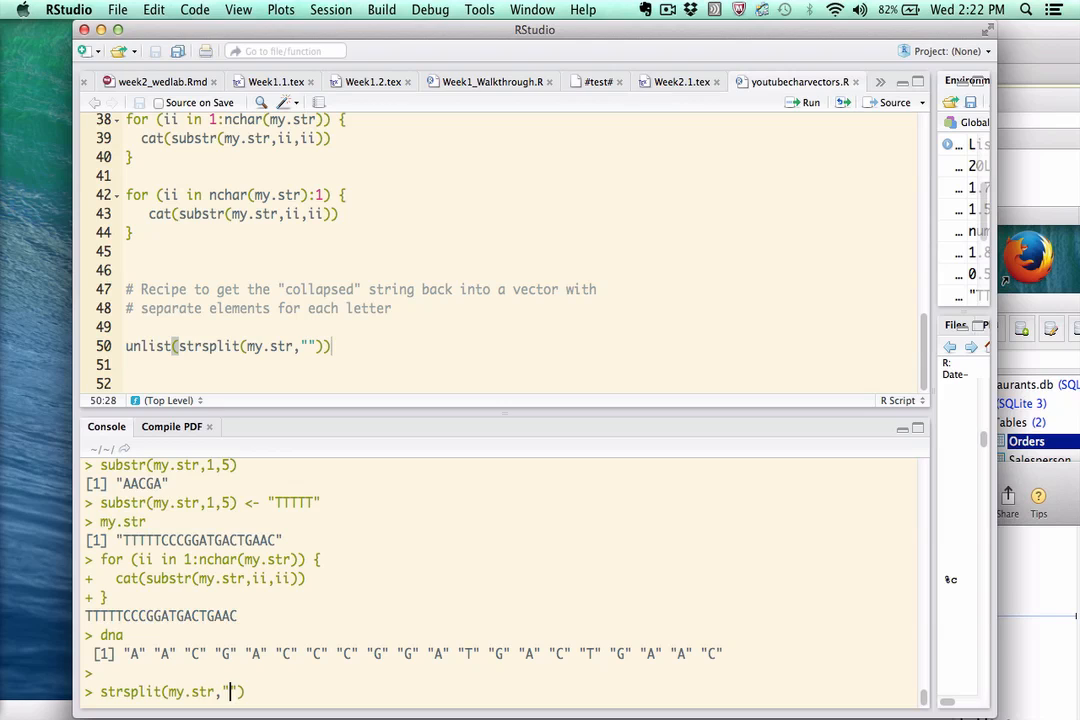
{"action": "key", "text": "Enter"}
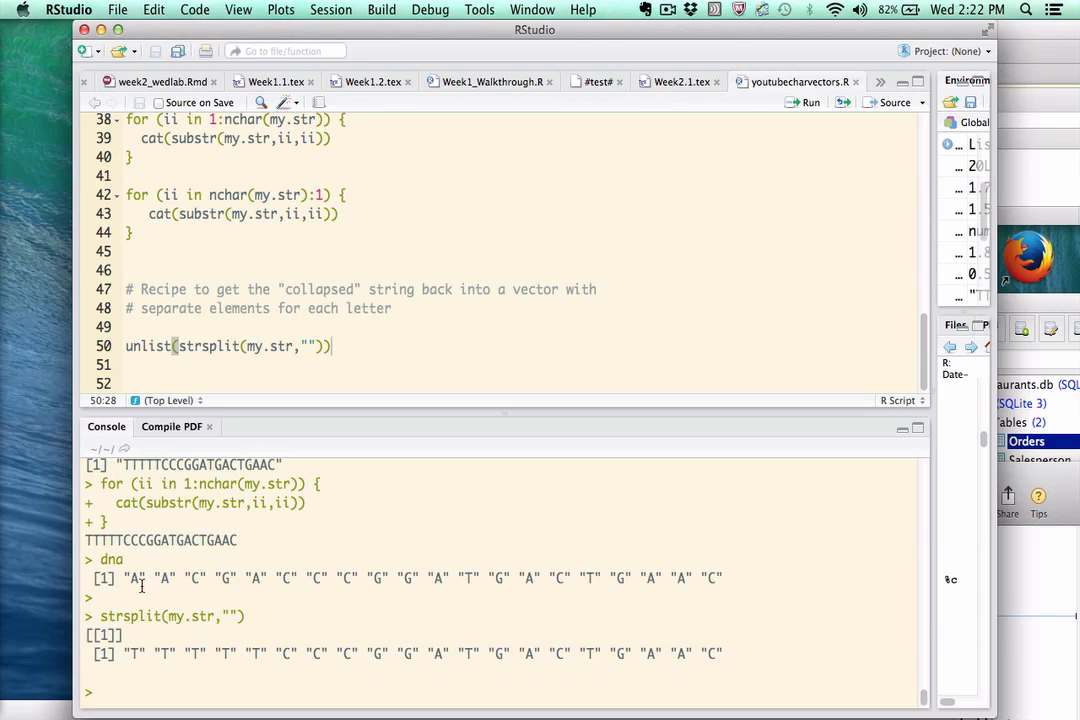
{"action": "mouse_move", "coordinate": [233, 616]}
{"action": "type", "text": "dna"}
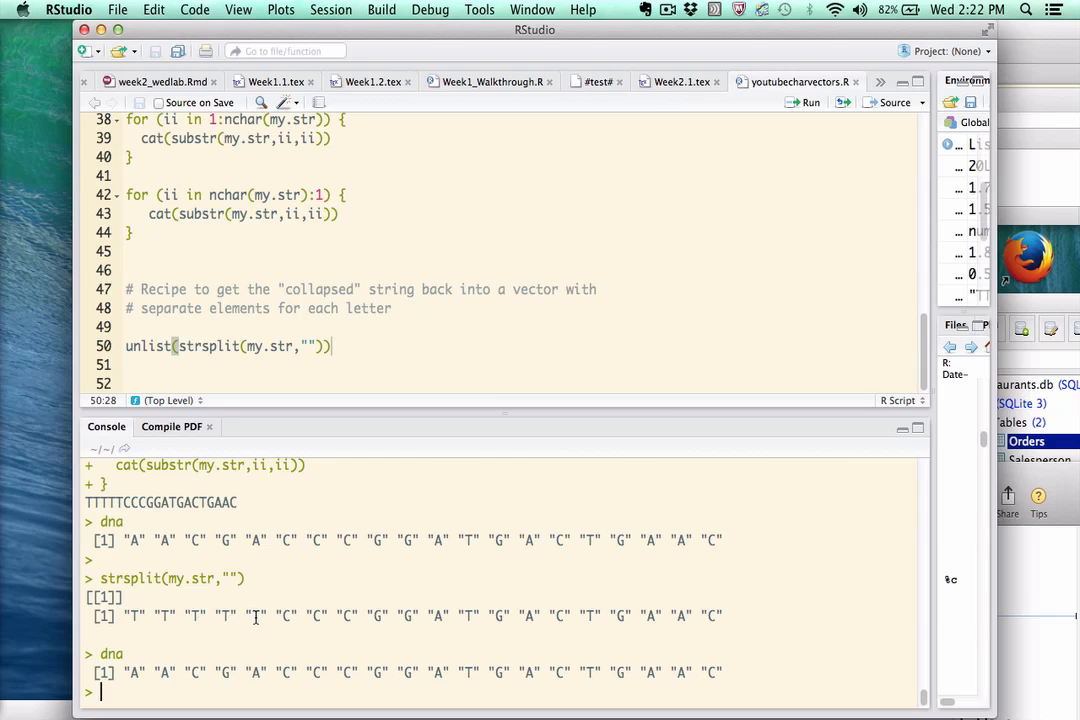
{"action": "mouse_move", "coordinate": [135, 599]}
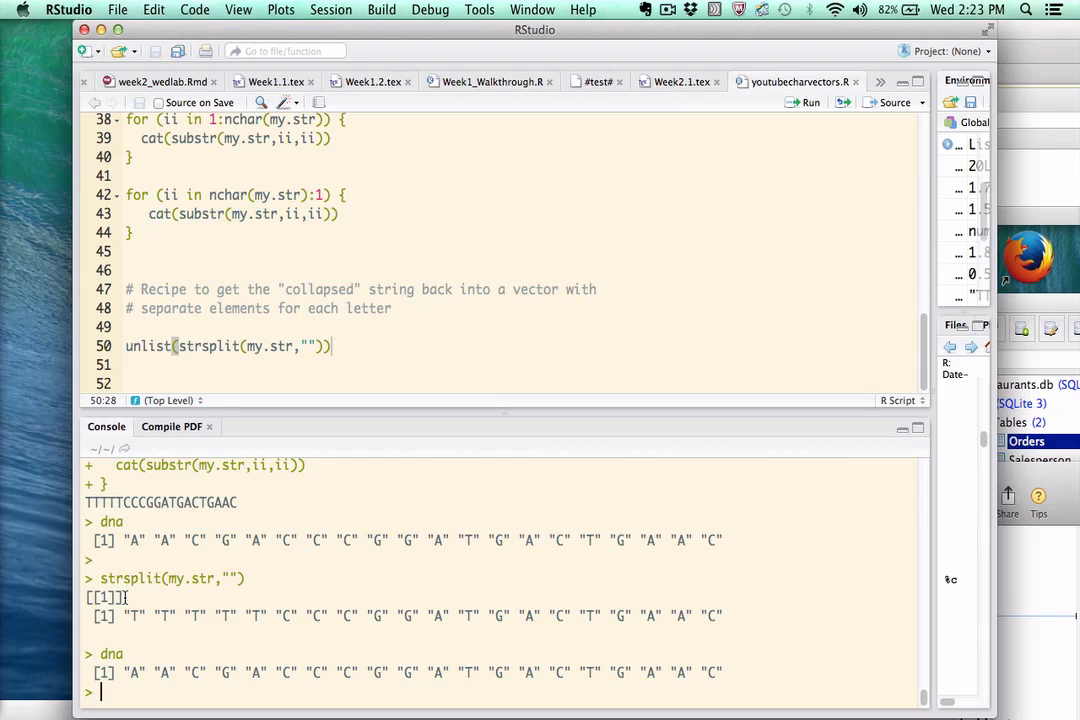
{"action": "type", "text": "strsplit(my.str,\"\")"}
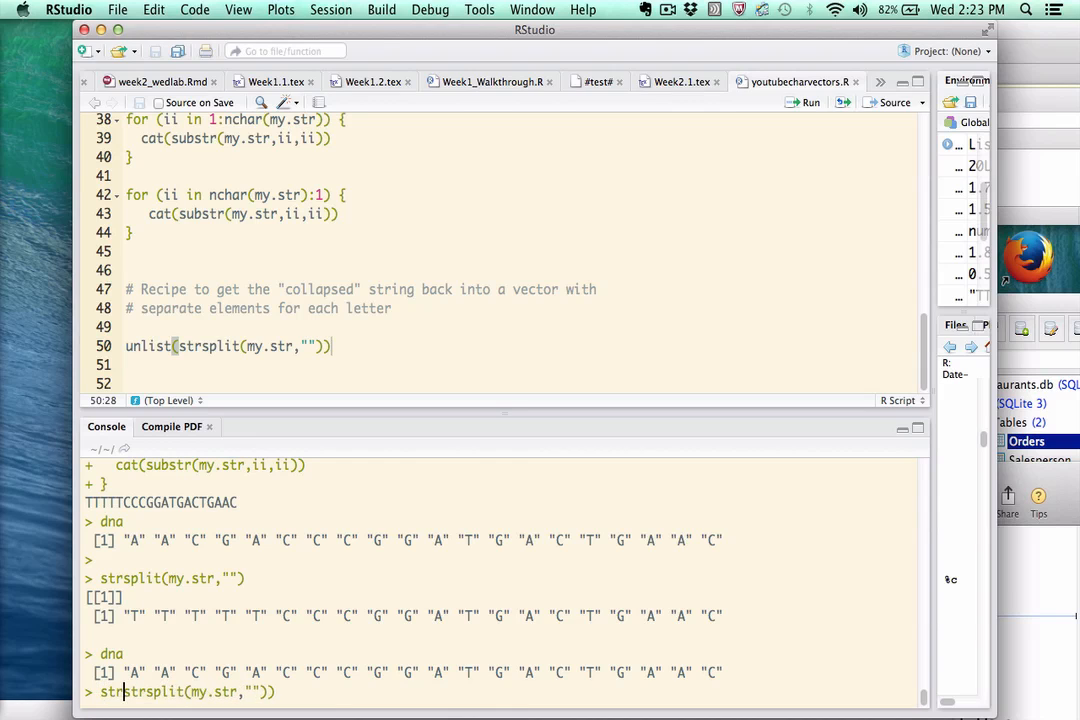
Show the split result's list structure with str(), then store its unlisted letters as newdna
{"action": "key", "text": "Return"}
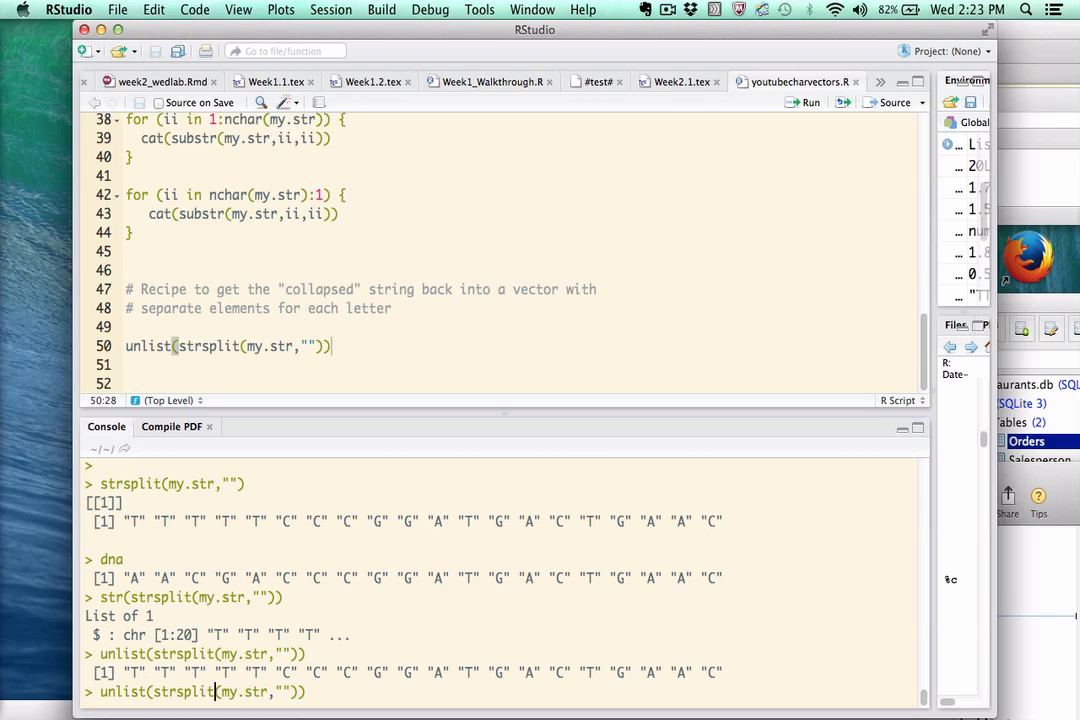
{"action": "type", "text": "ne"}
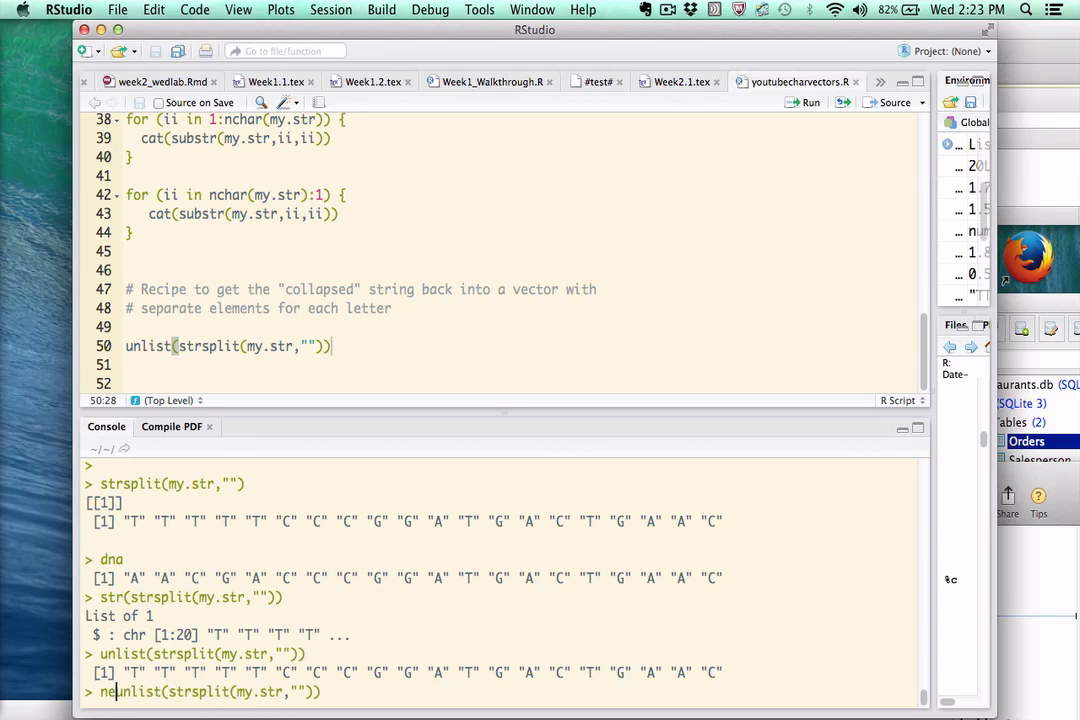
{"action": "type", "text": "wdna"}
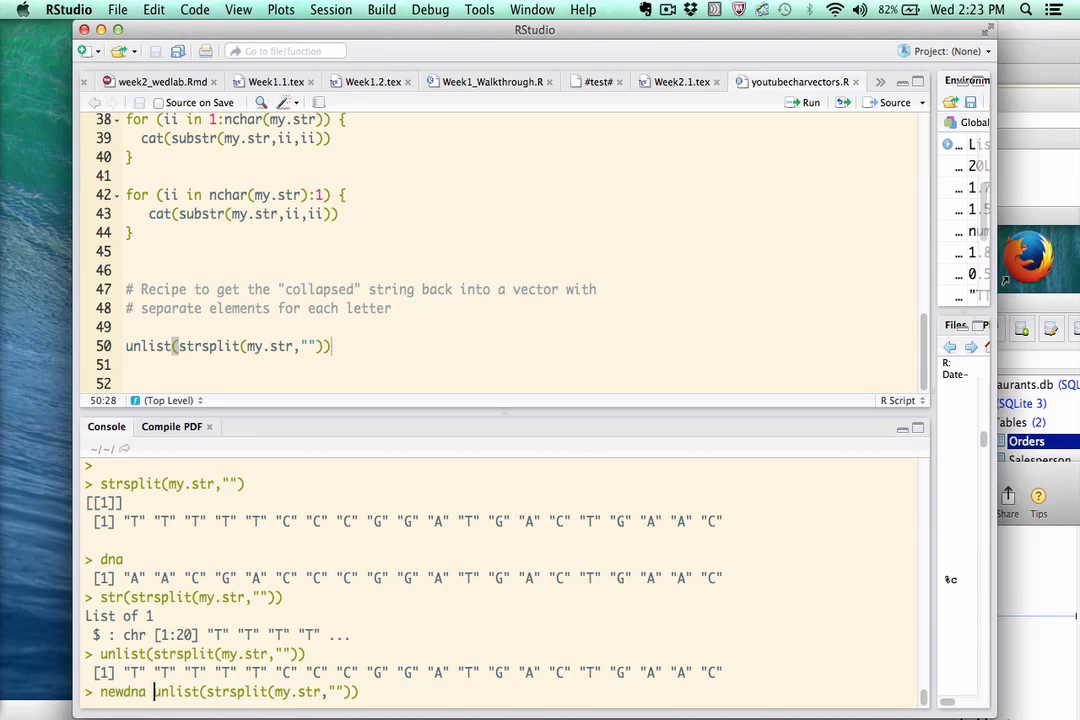
{"action": "type", "text": " <-"}
{"action": "key", "text": "Enter"}
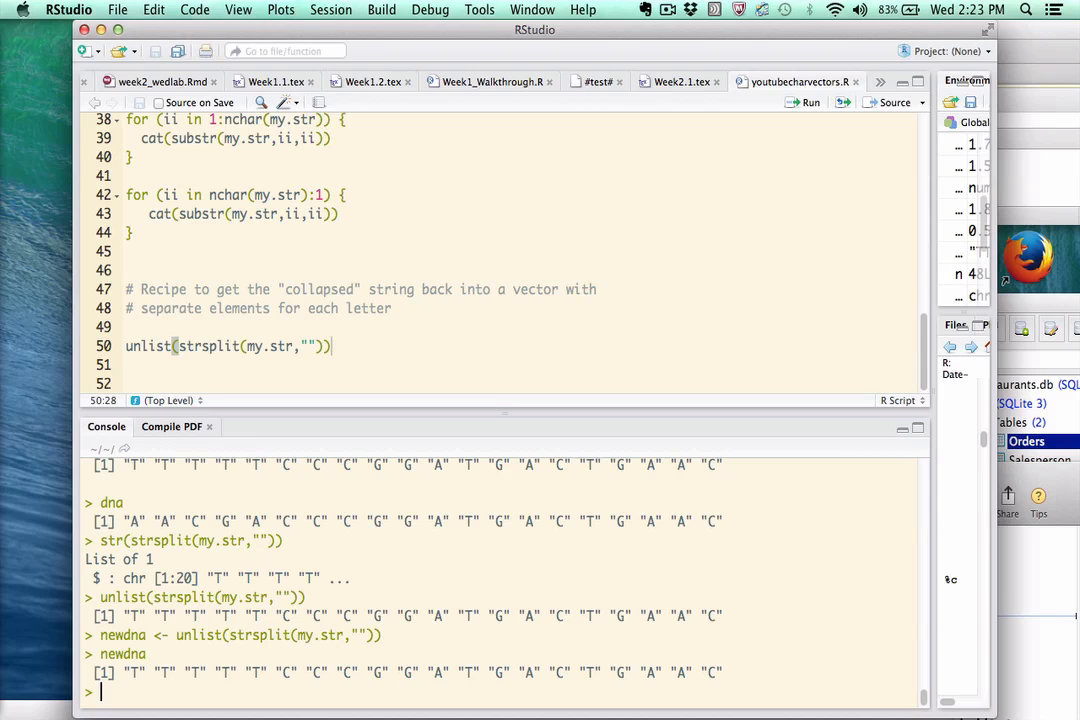
Confirm length(newdna) returns 20, then enter a[1:5]
{"action": "type", "text": "length("}
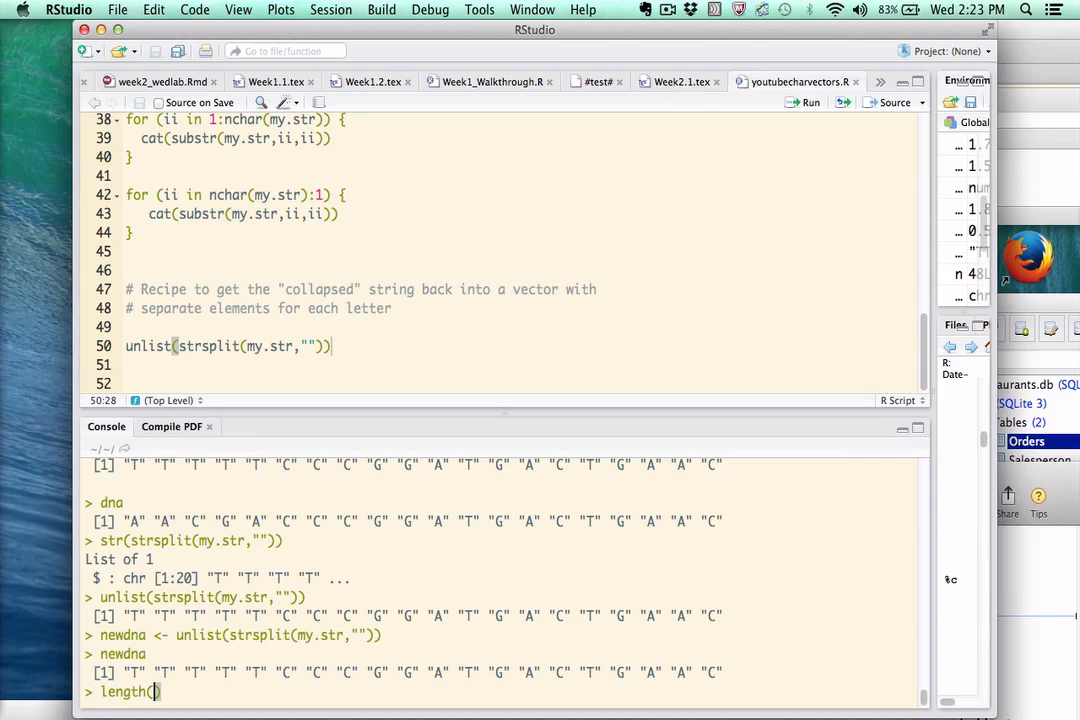
{"action": "type", "text": "newdna"}
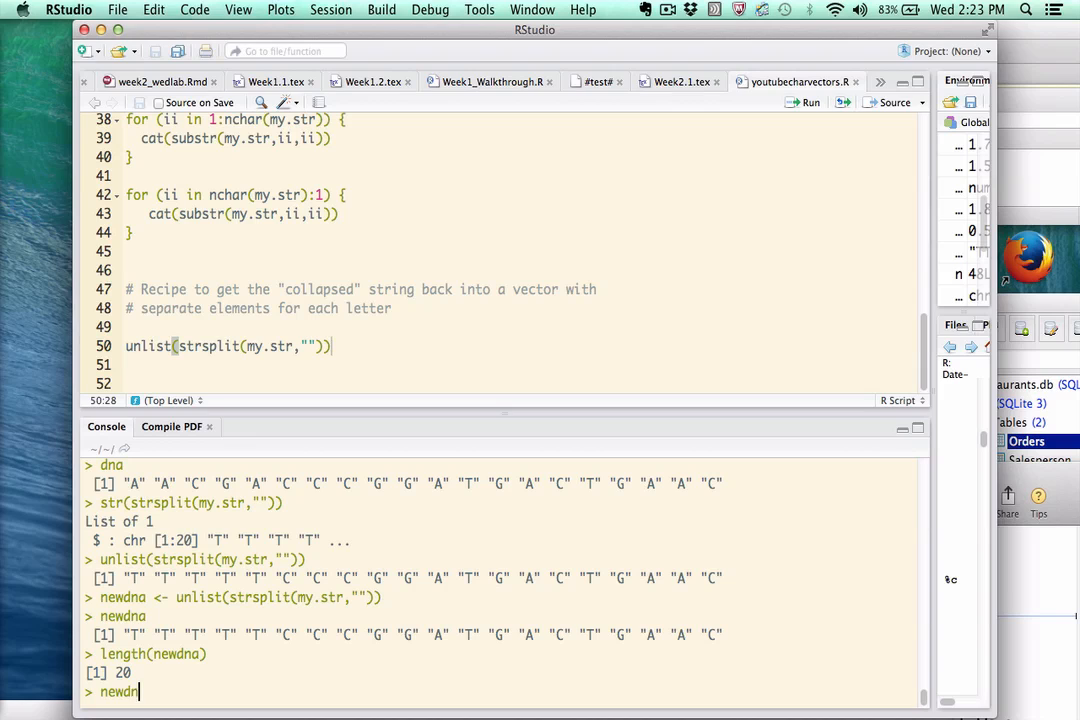
{"action": "type", "text": "a[1:5]"}
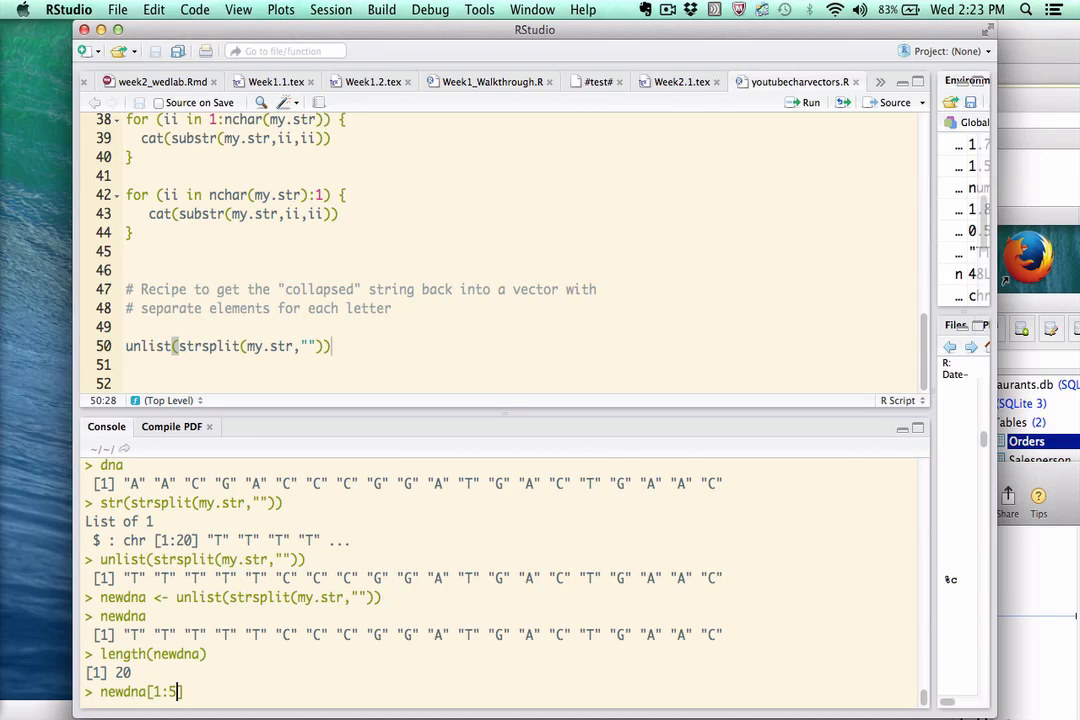